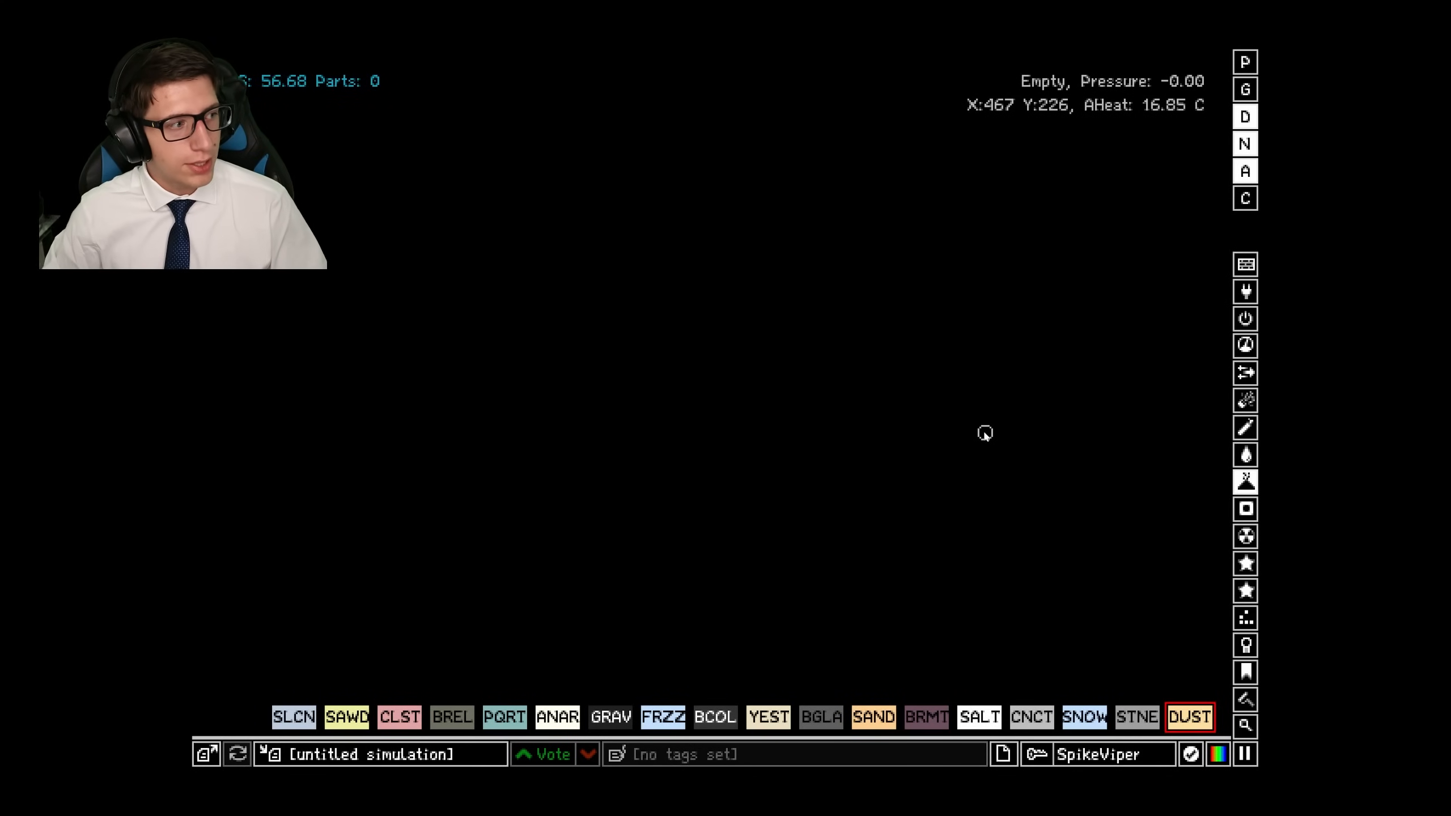
pyautogui.moveTo(936, 432)
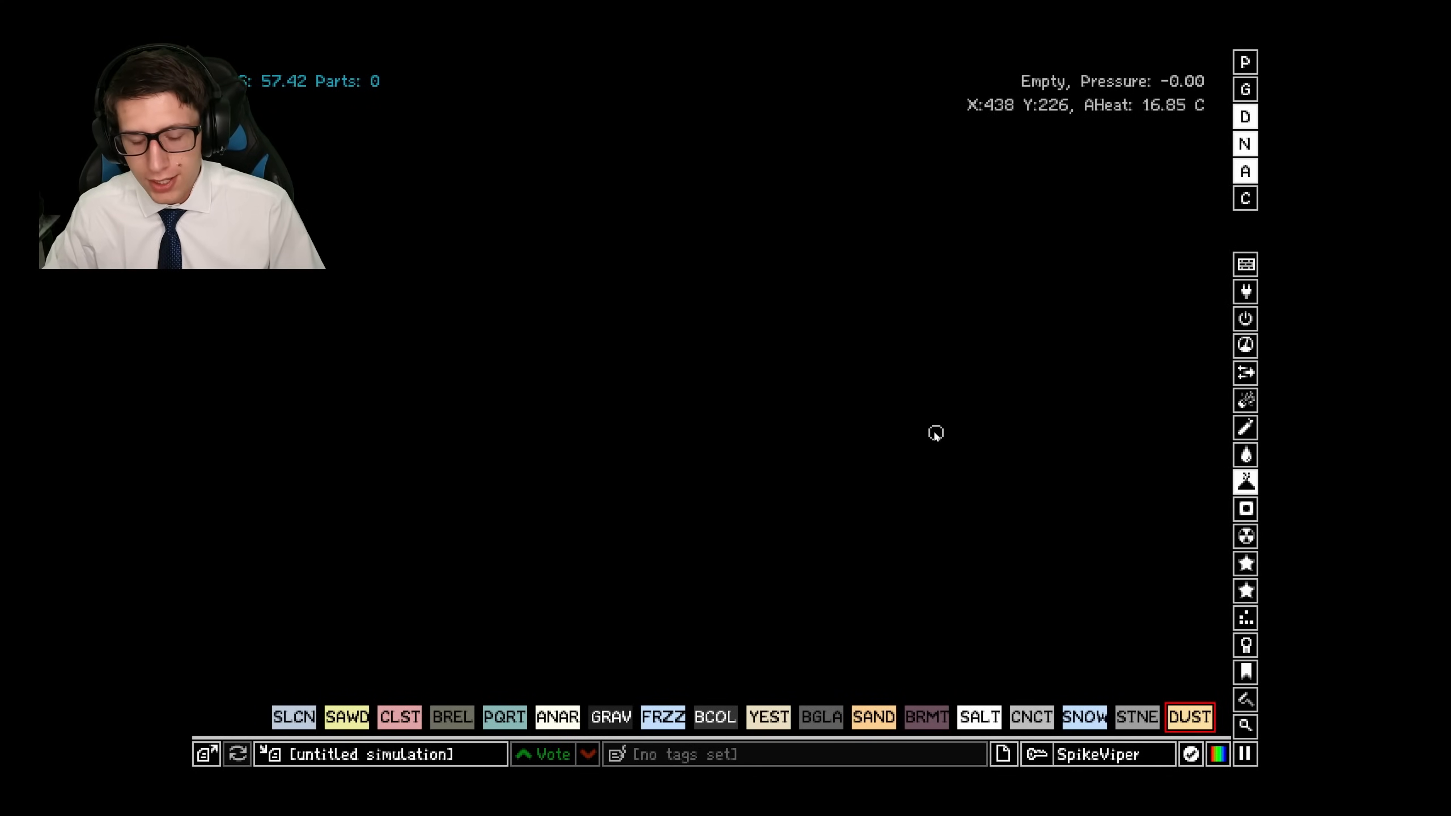
pyautogui.moveTo(1218, 223)
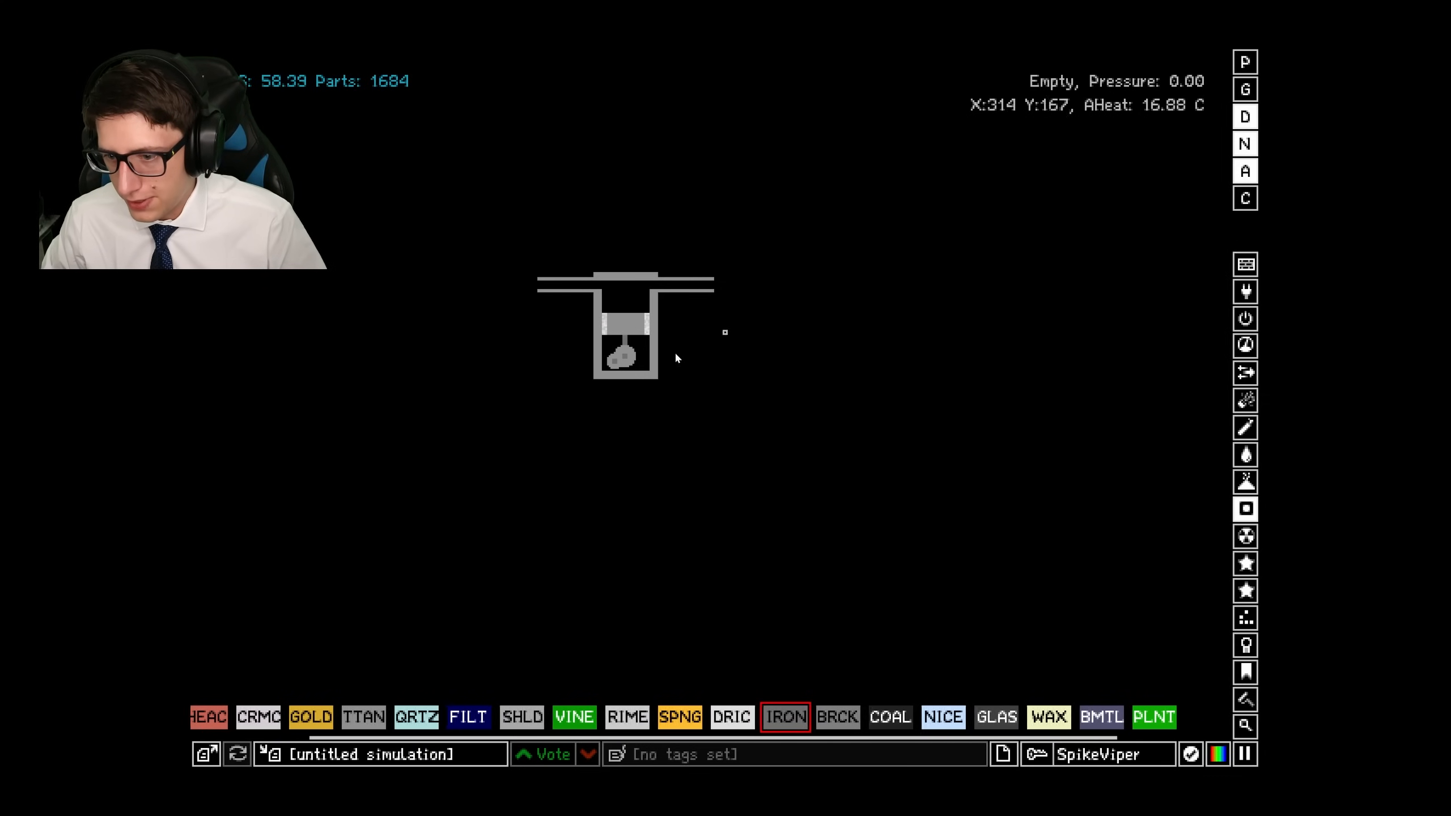
pyautogui.moveTo(734, 384)
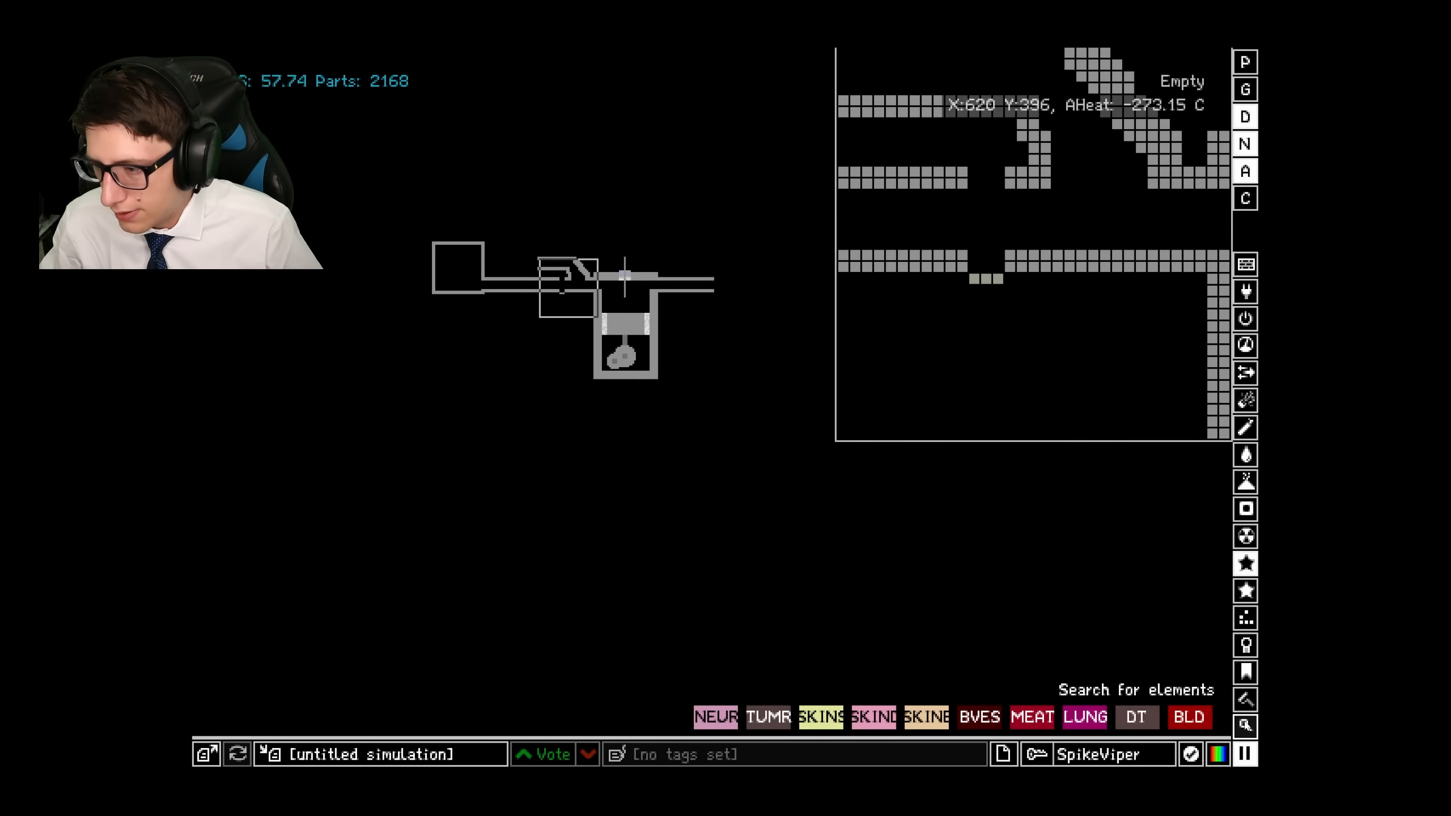
# Look up the piston element by searching 'pis' in the element search.
pyautogui.click(1246, 727)
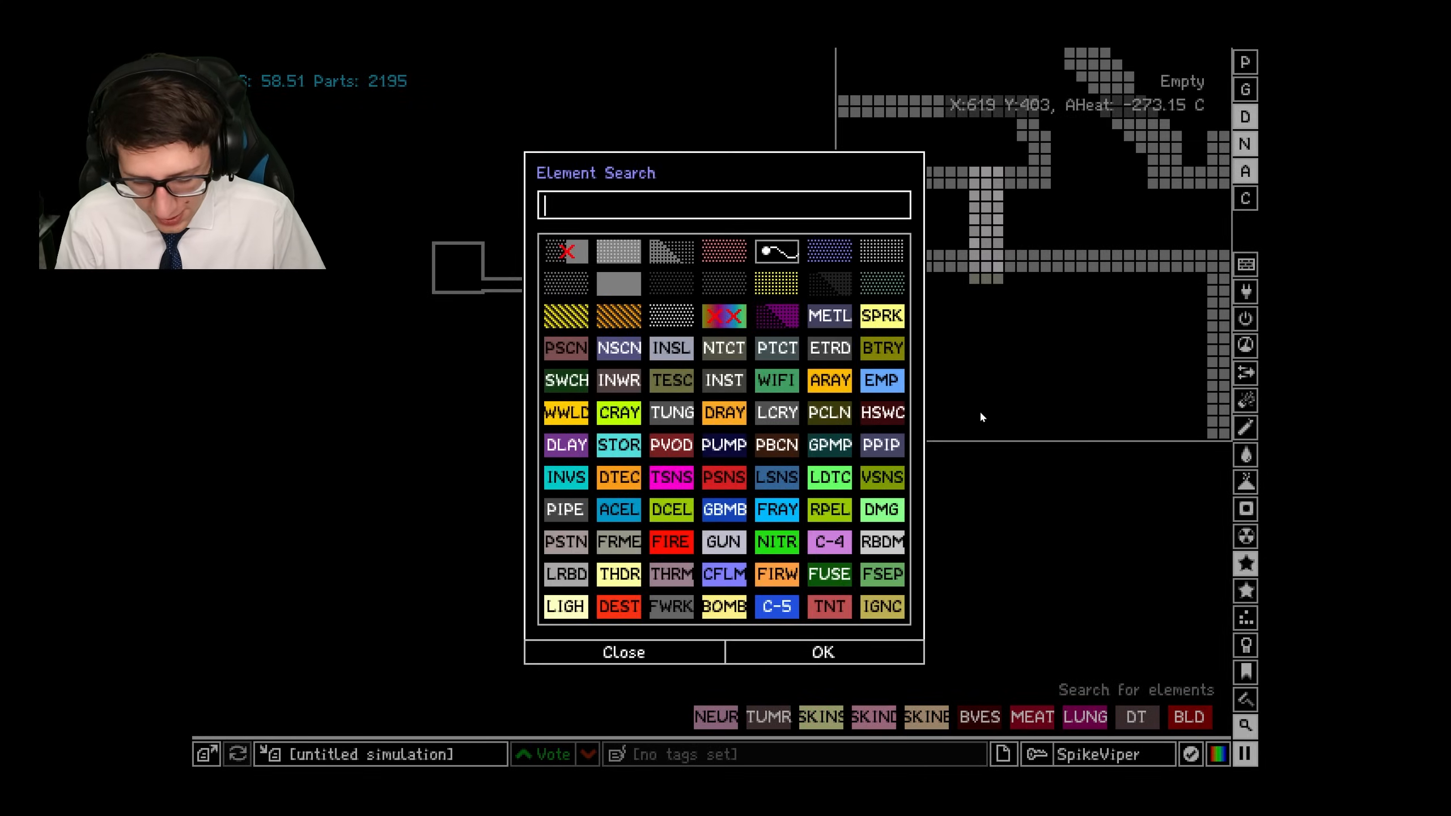
pyautogui.click(623, 653)
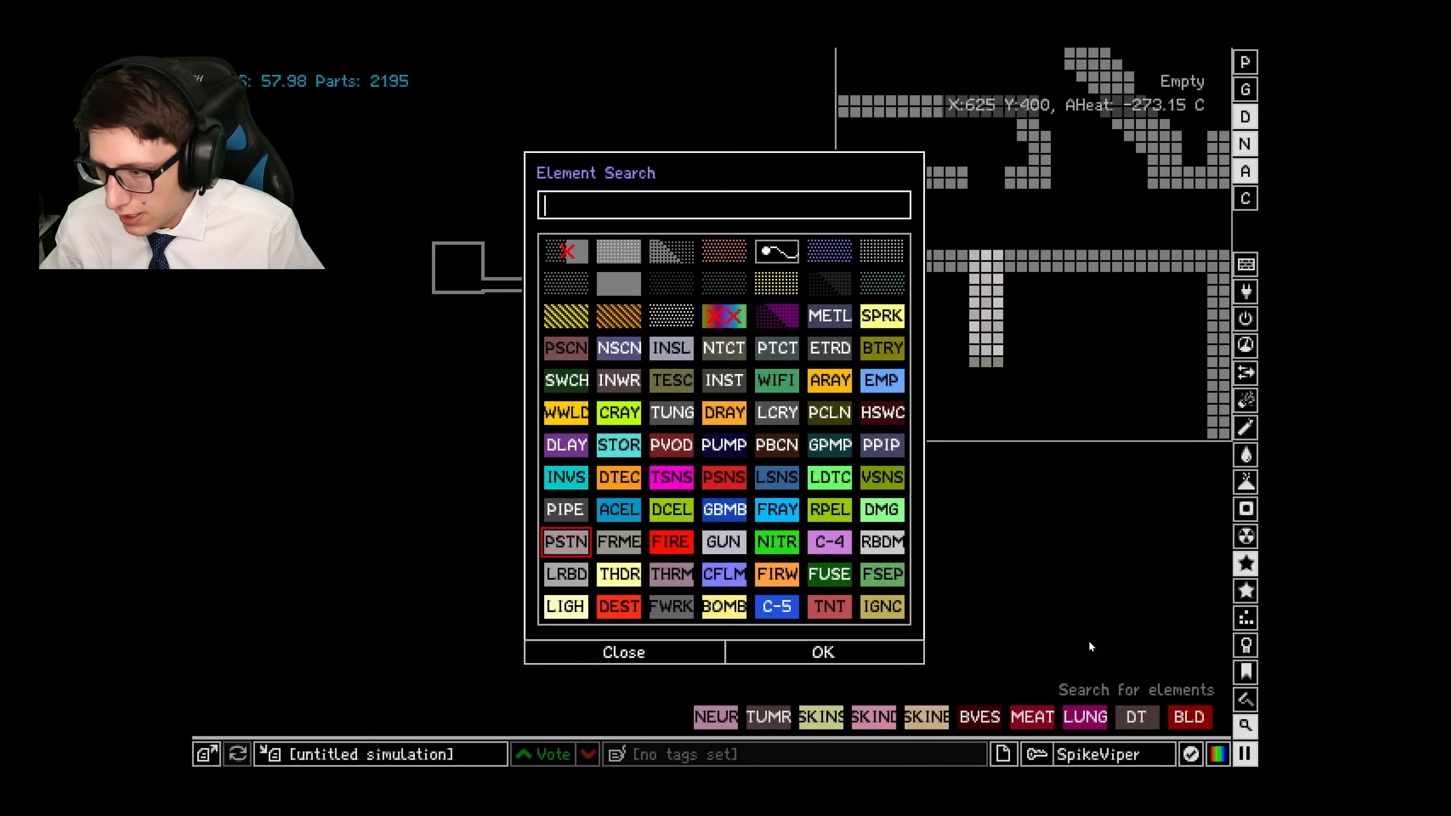
pyautogui.write('pis')
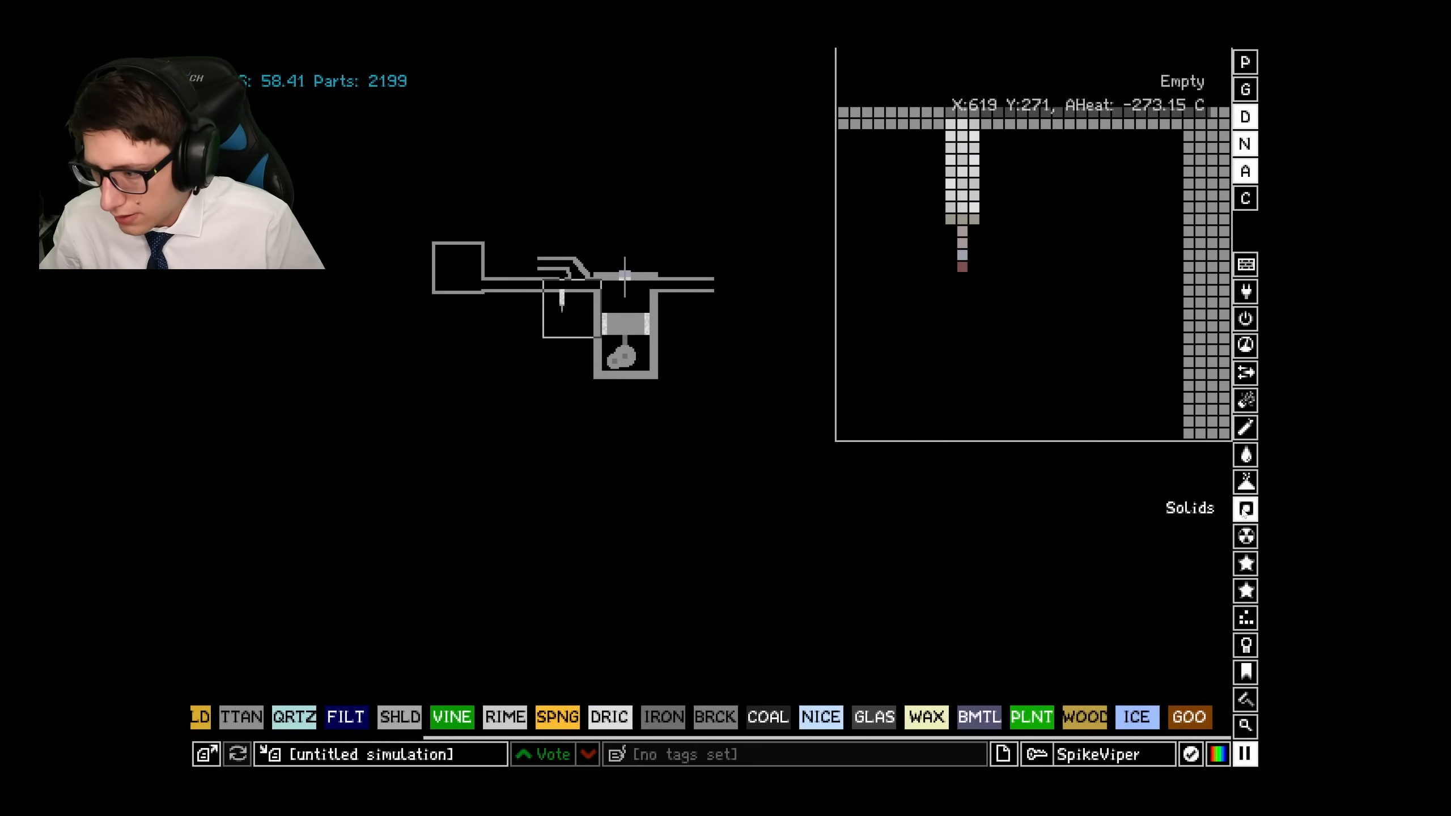
# Choose insulated wire from the Electronics category for the spark loop.
pyautogui.click(305, 716)
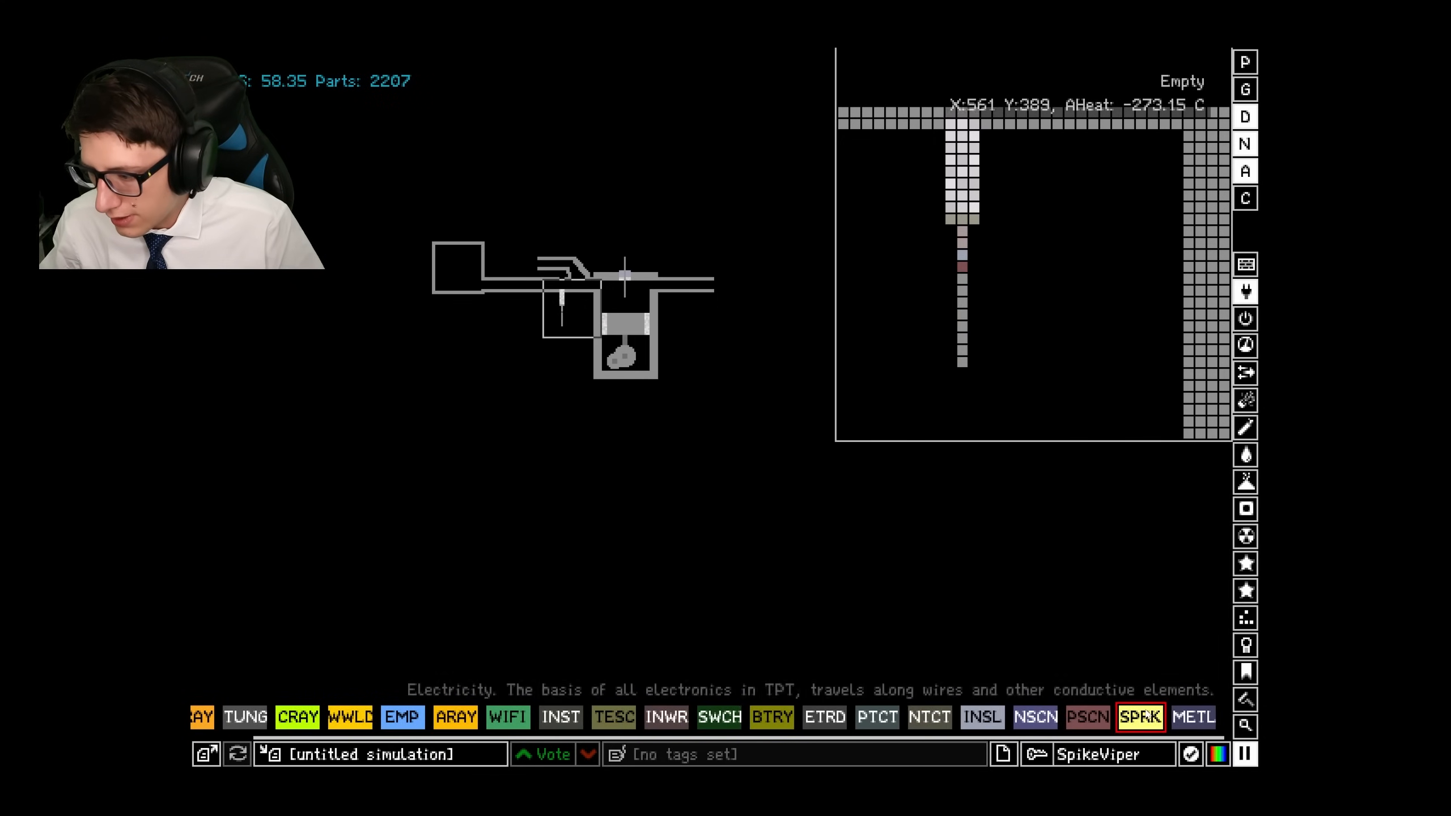
pyautogui.click(963, 362)
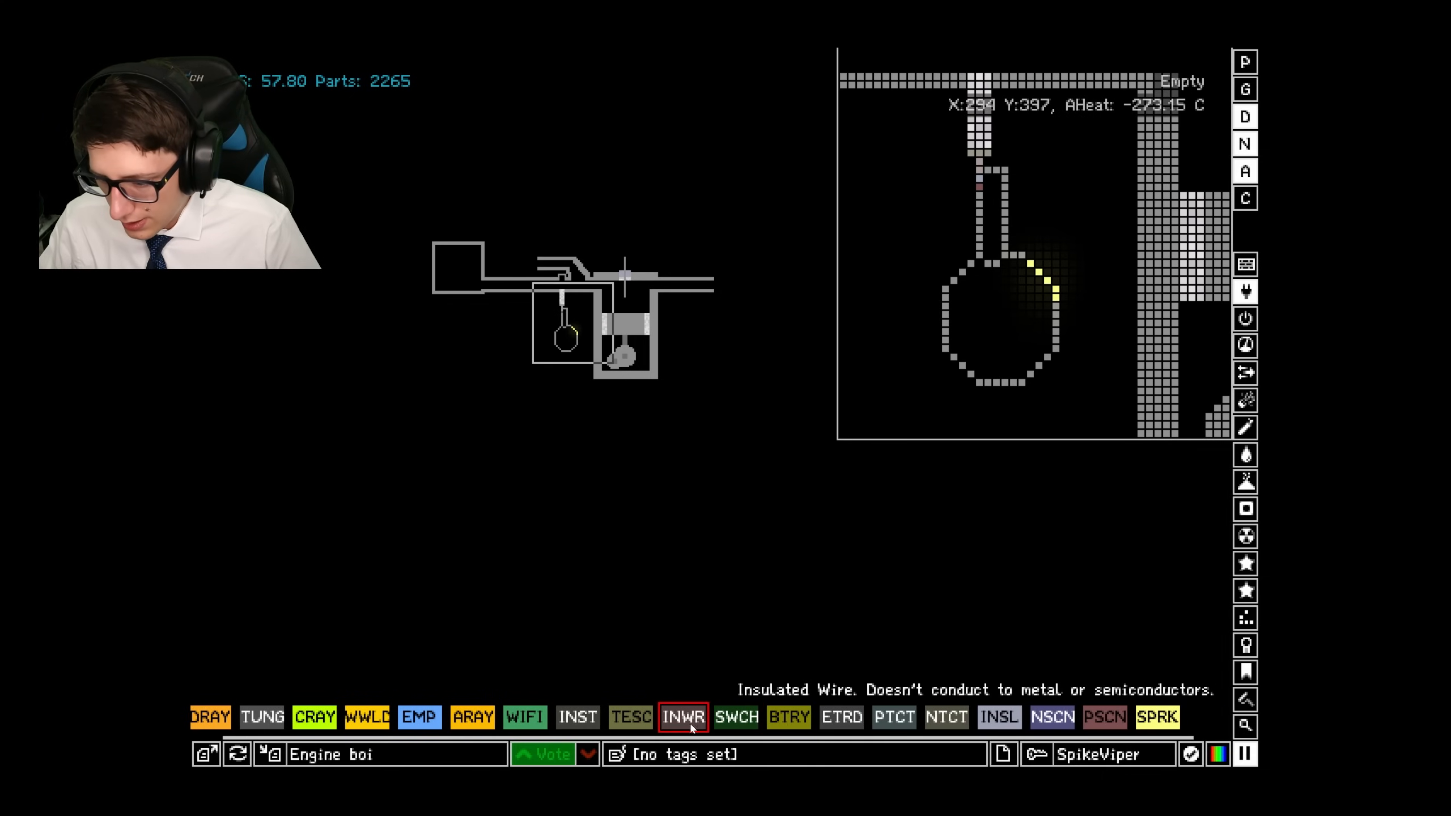
pyautogui.click(532, 716)
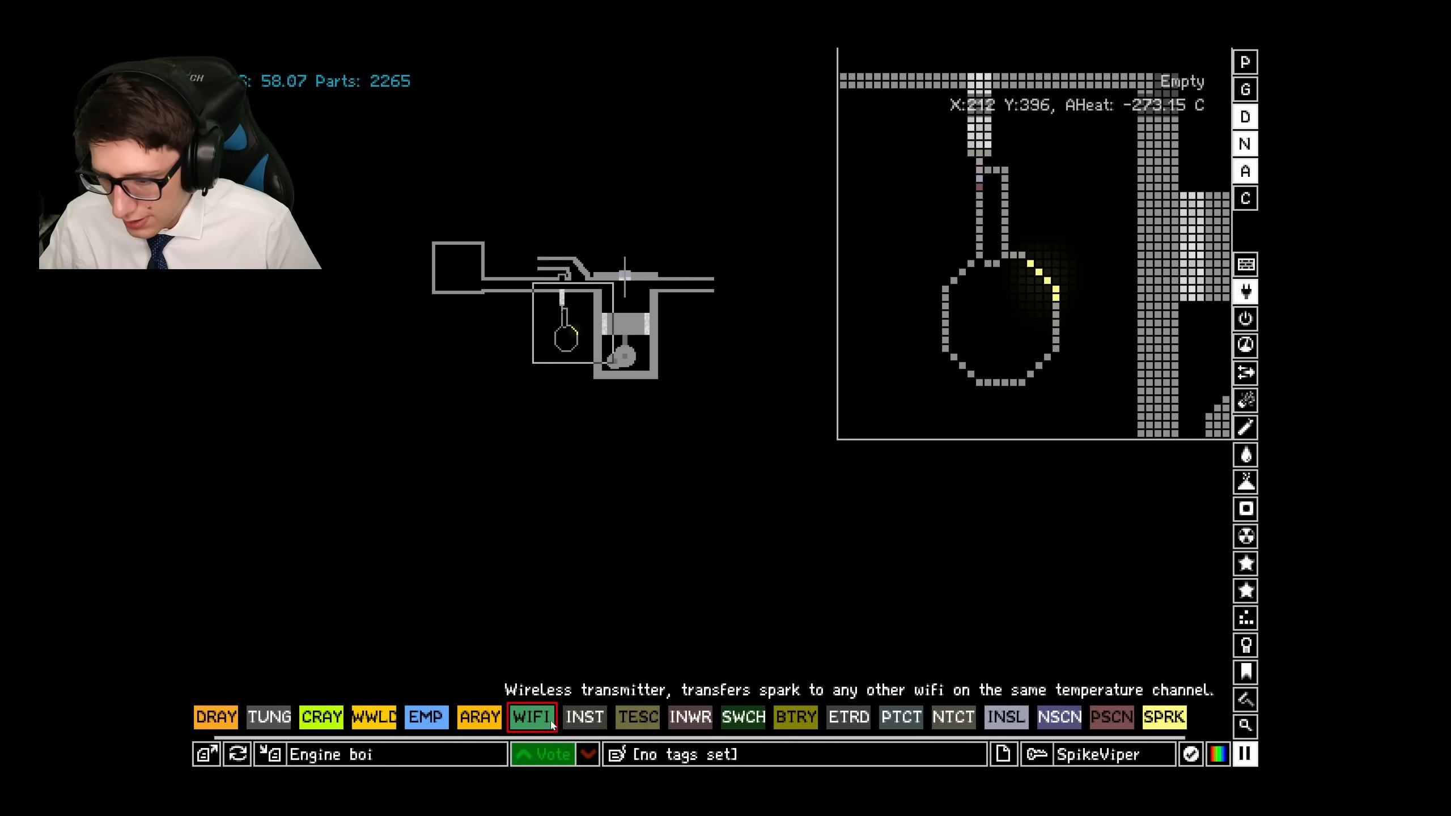
pyautogui.click(787, 716)
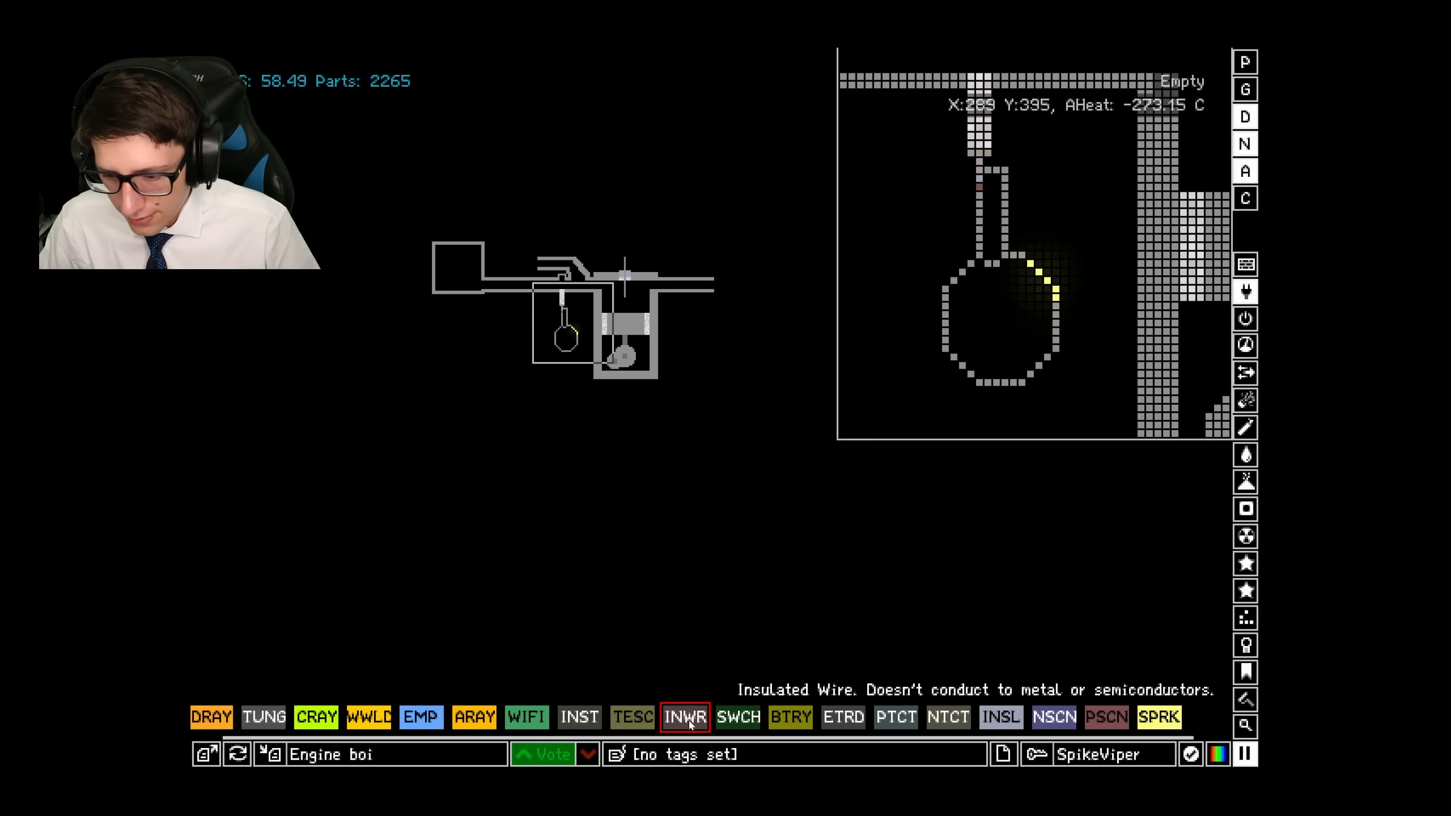
# Search 'delay' and select the DLAY element for the spark loop.
pyautogui.click(1244, 725)
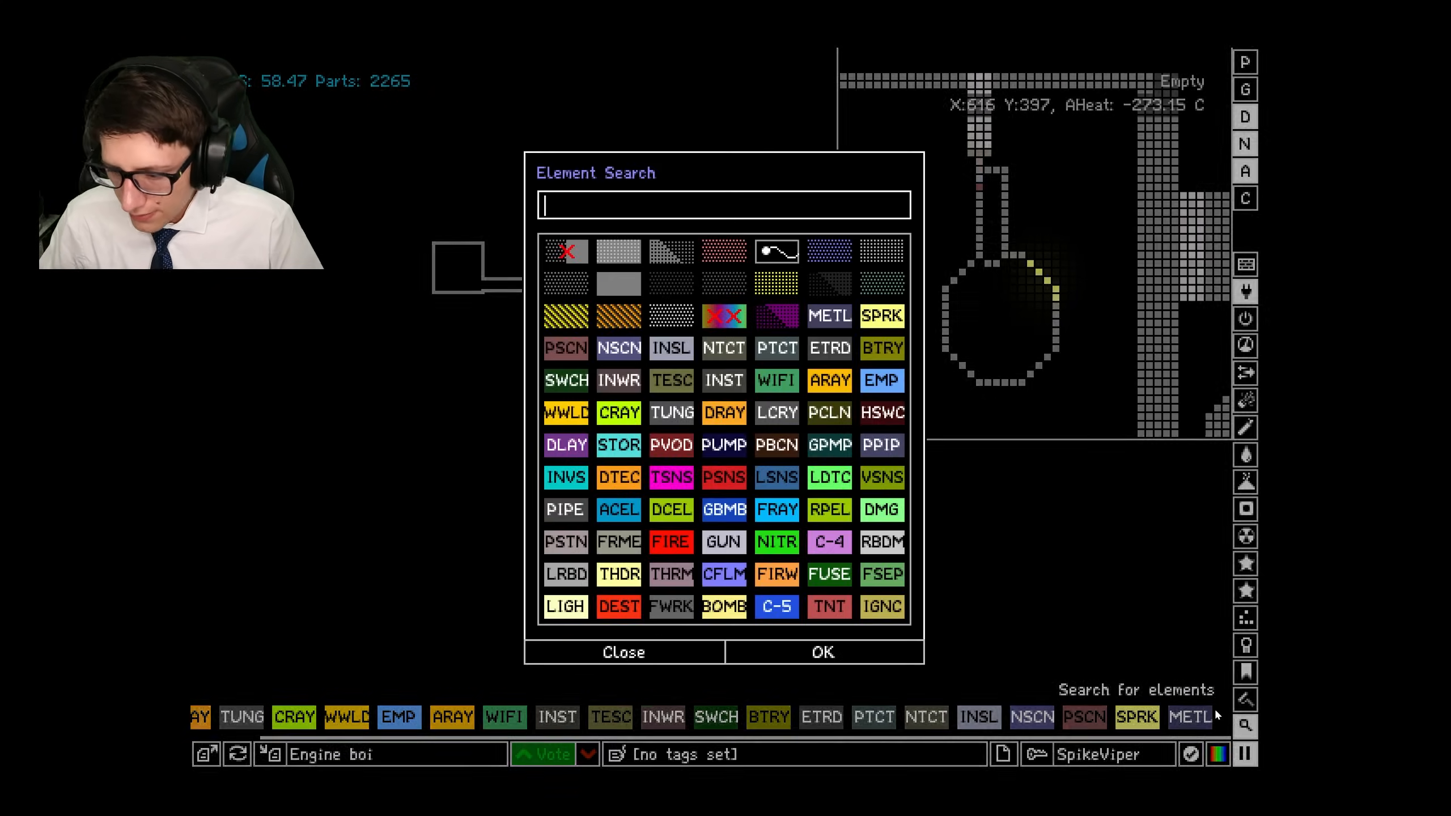
pyautogui.write('delay')
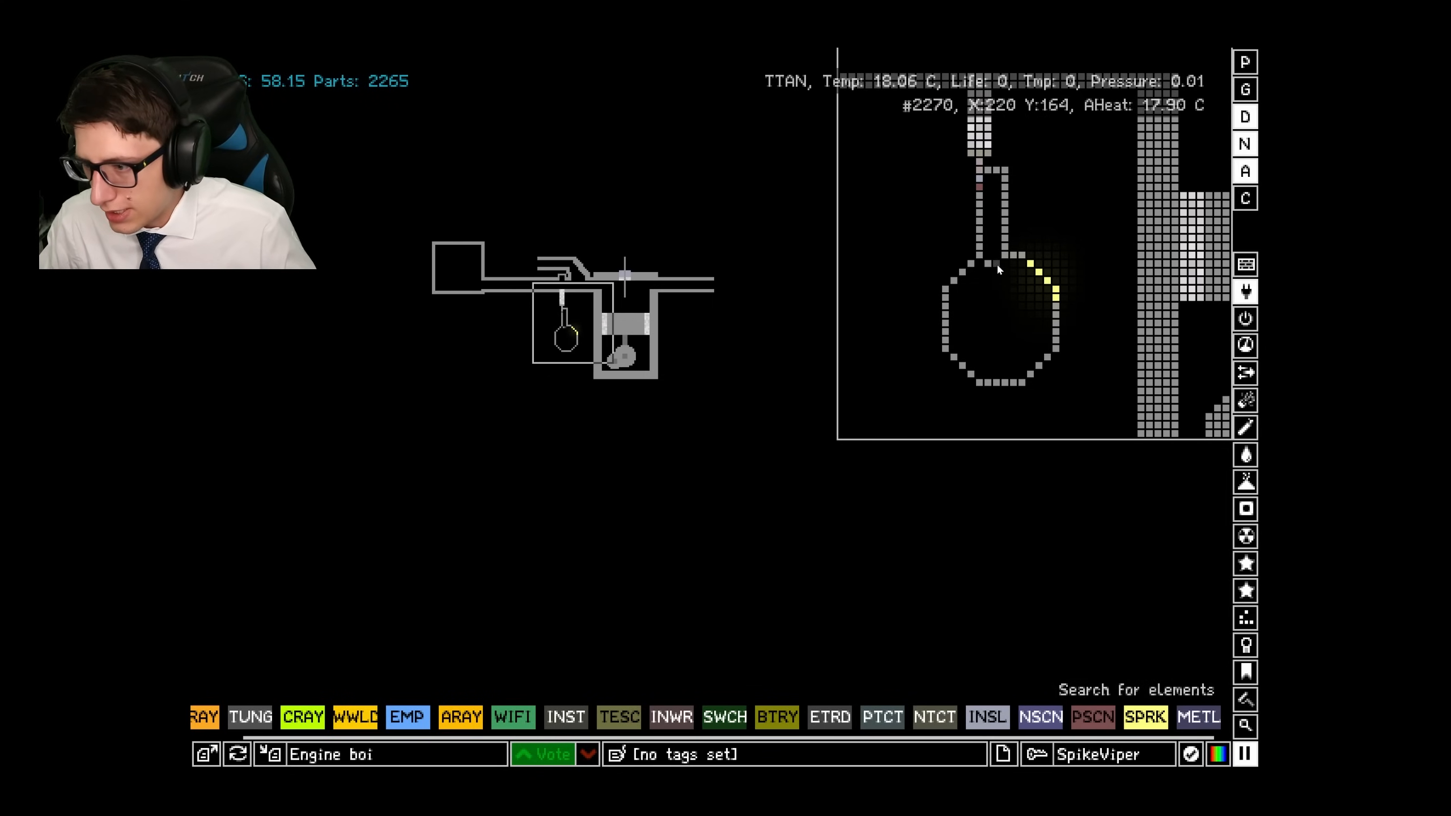
pyautogui.click(989, 268)
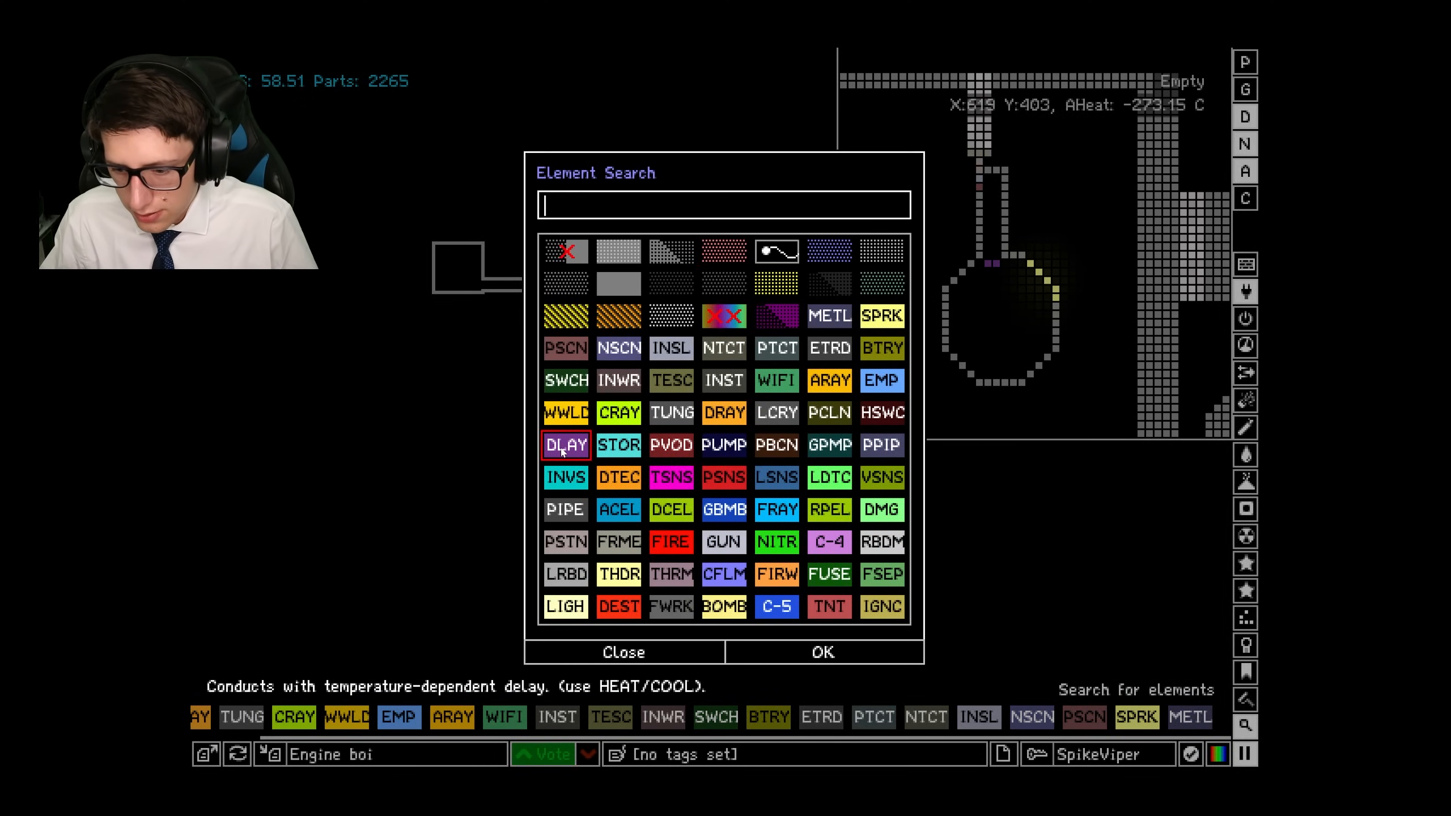
pyautogui.click(623, 652)
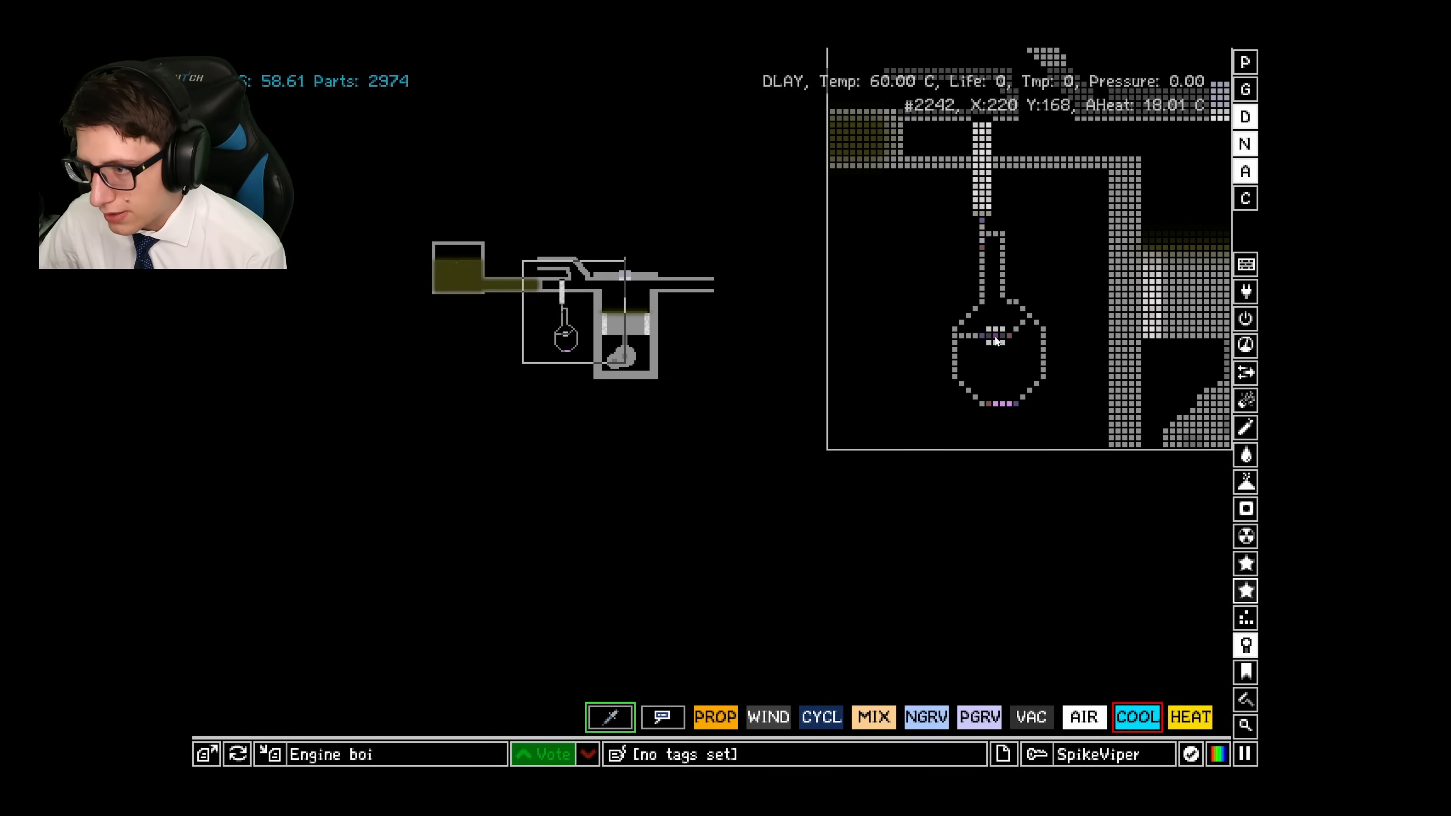
pyautogui.moveTo(1076, 474)
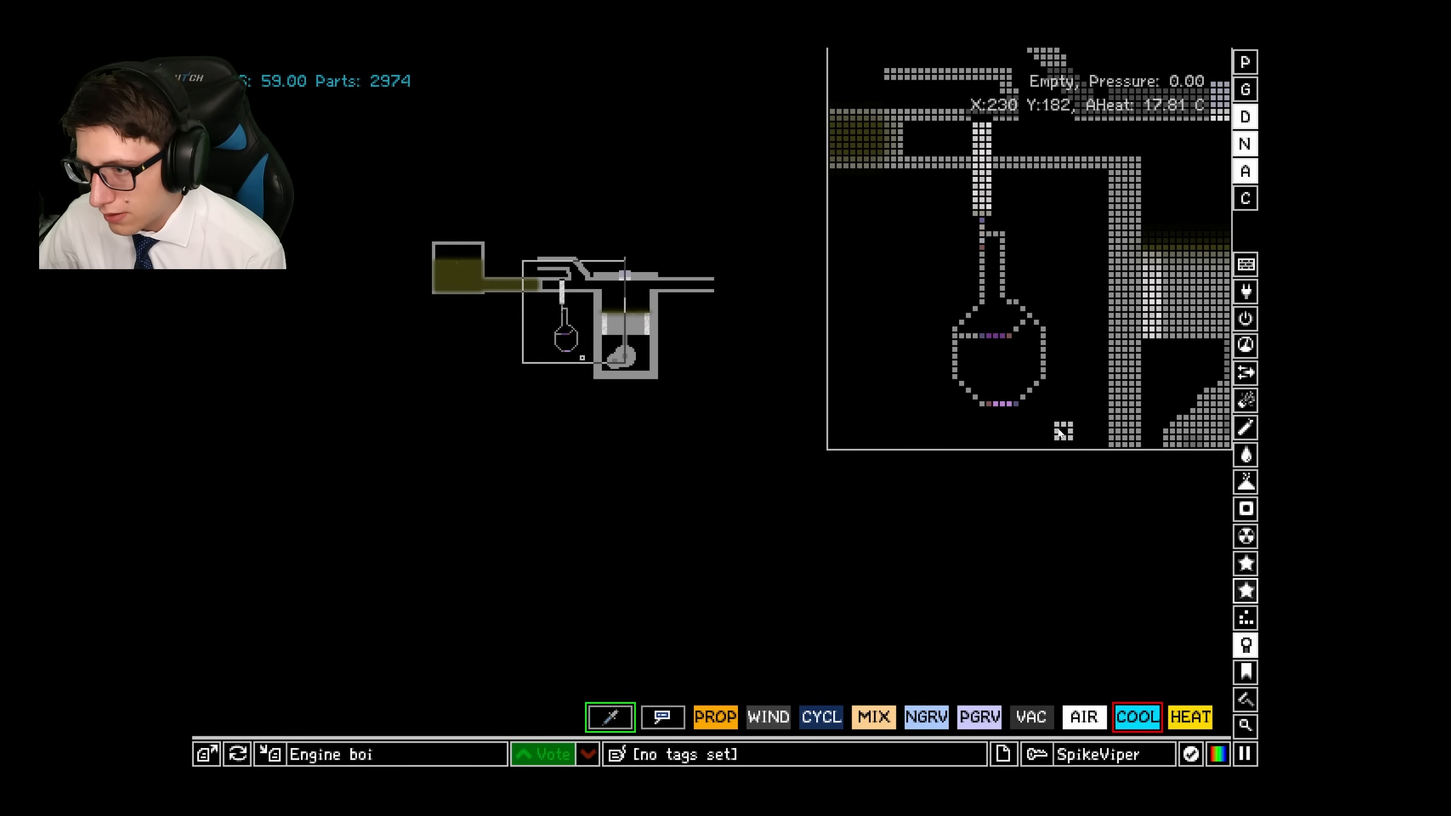
# Select the HEAT tool to warm the delay particles.
pyautogui.click(1190, 716)
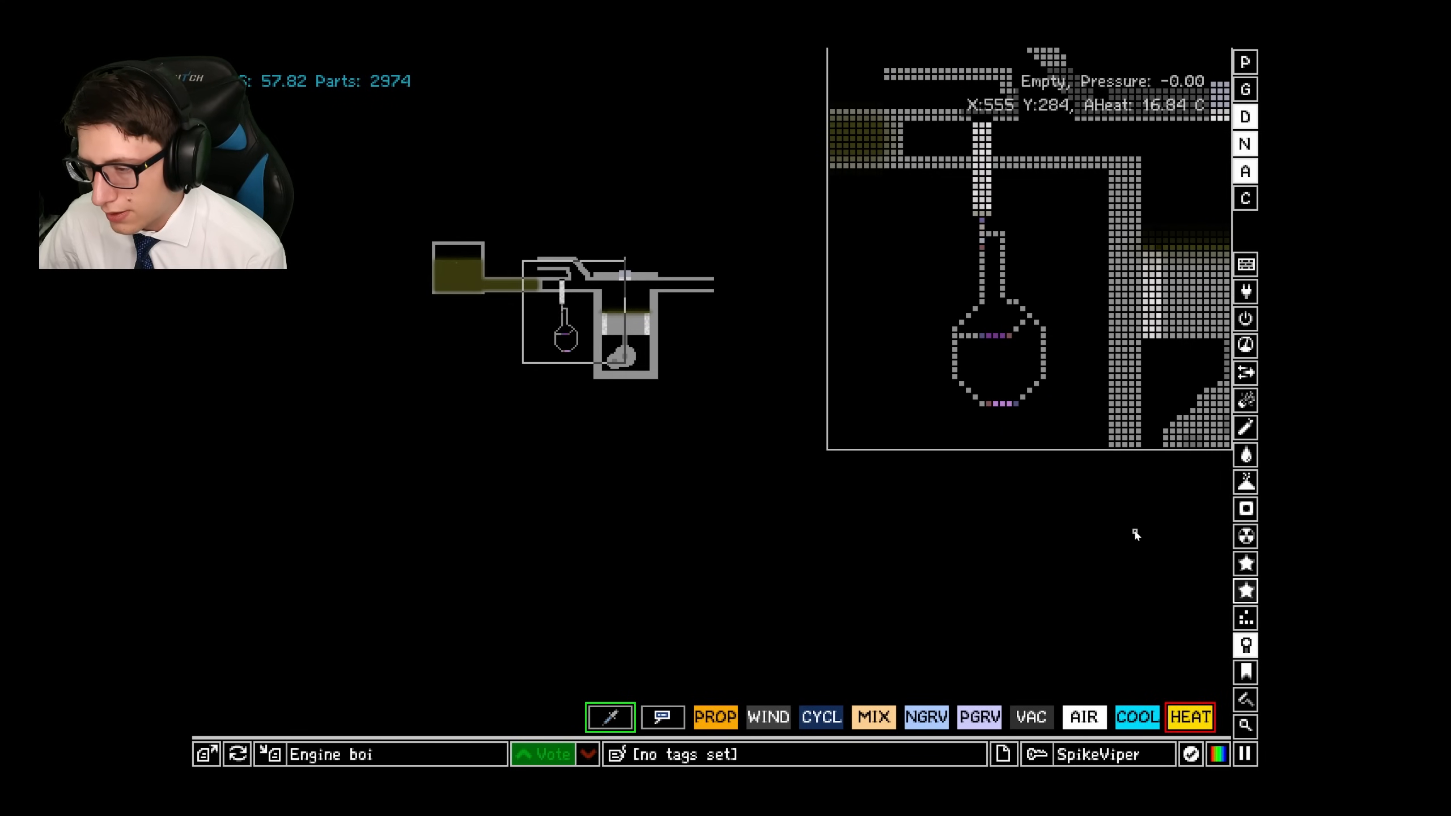
pyautogui.moveTo(1076, 229)
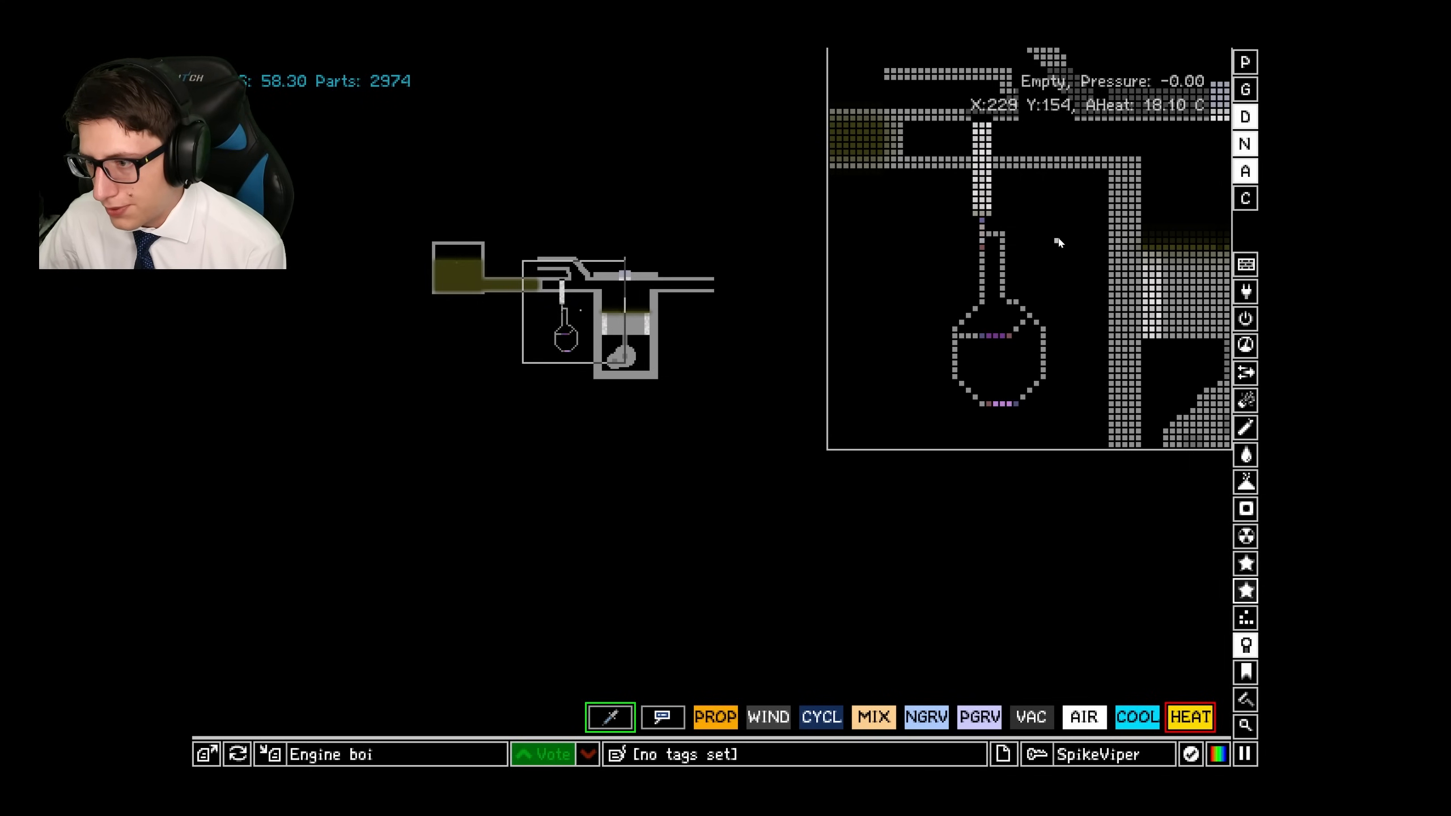
pyautogui.moveTo(1036, 304)
pyautogui.write('vo')
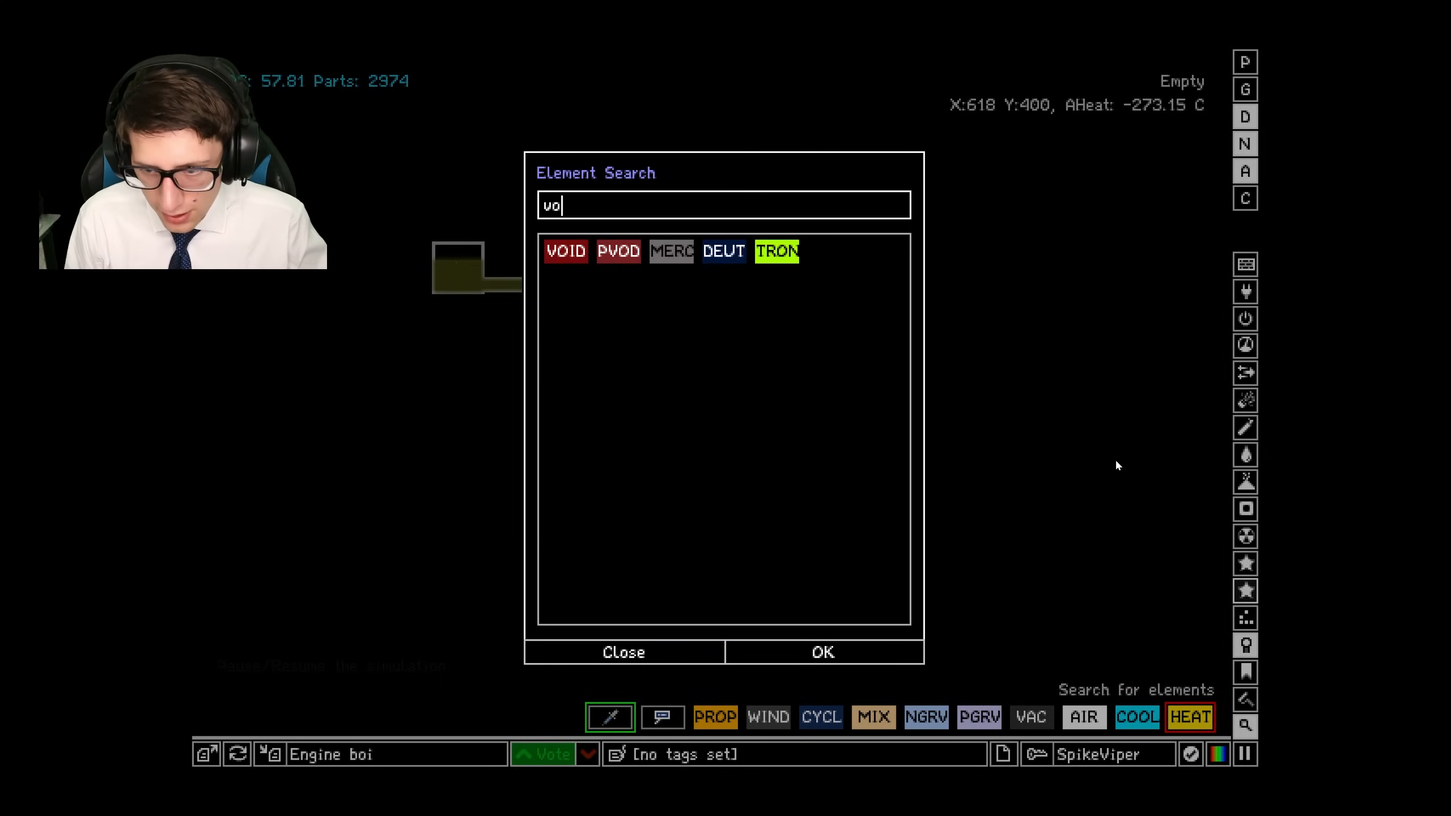
# Pick an Electronics element to draw the diagonal wire from the bulb.
pyautogui.write('id')
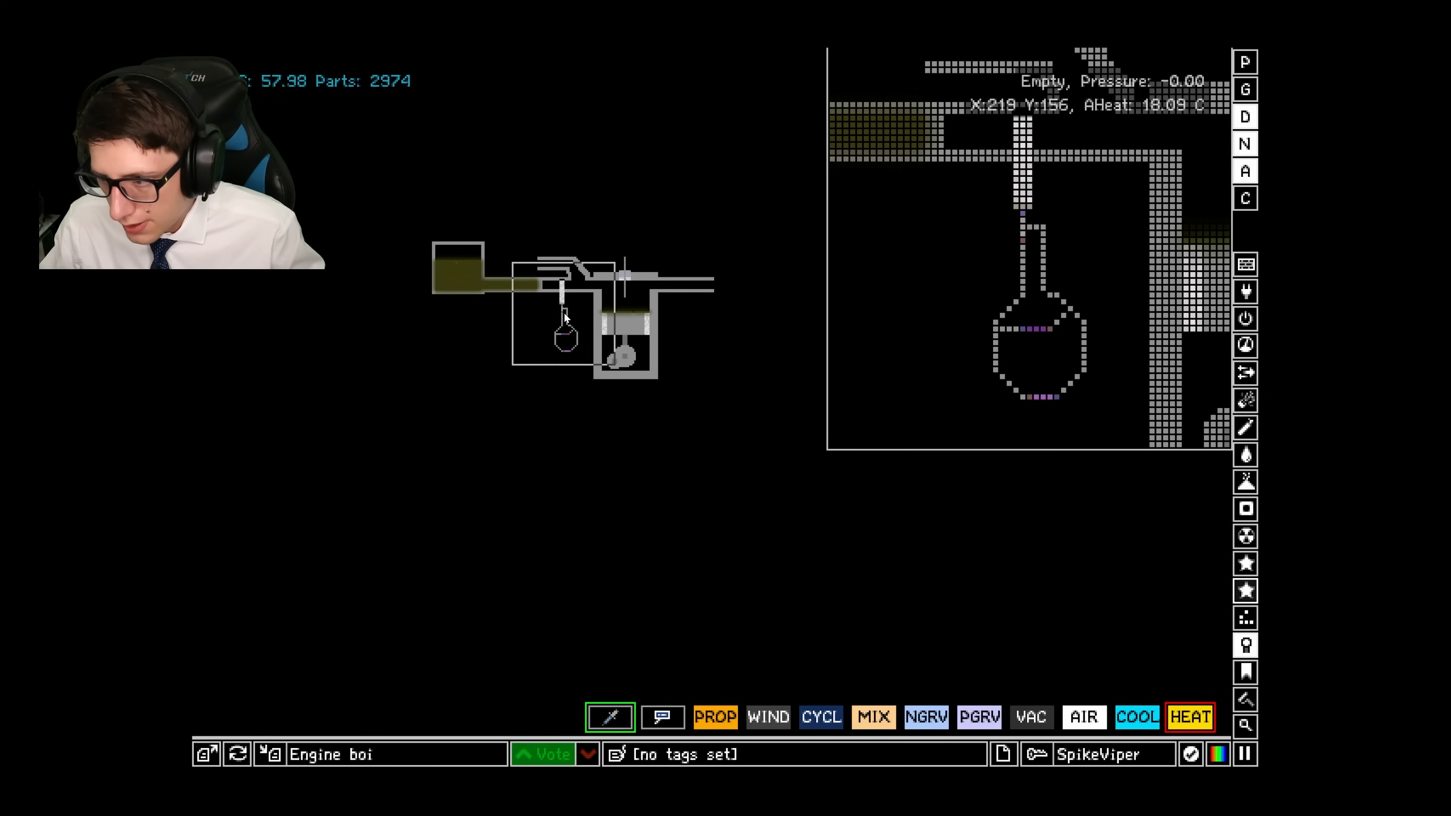
pyautogui.click(1245, 291)
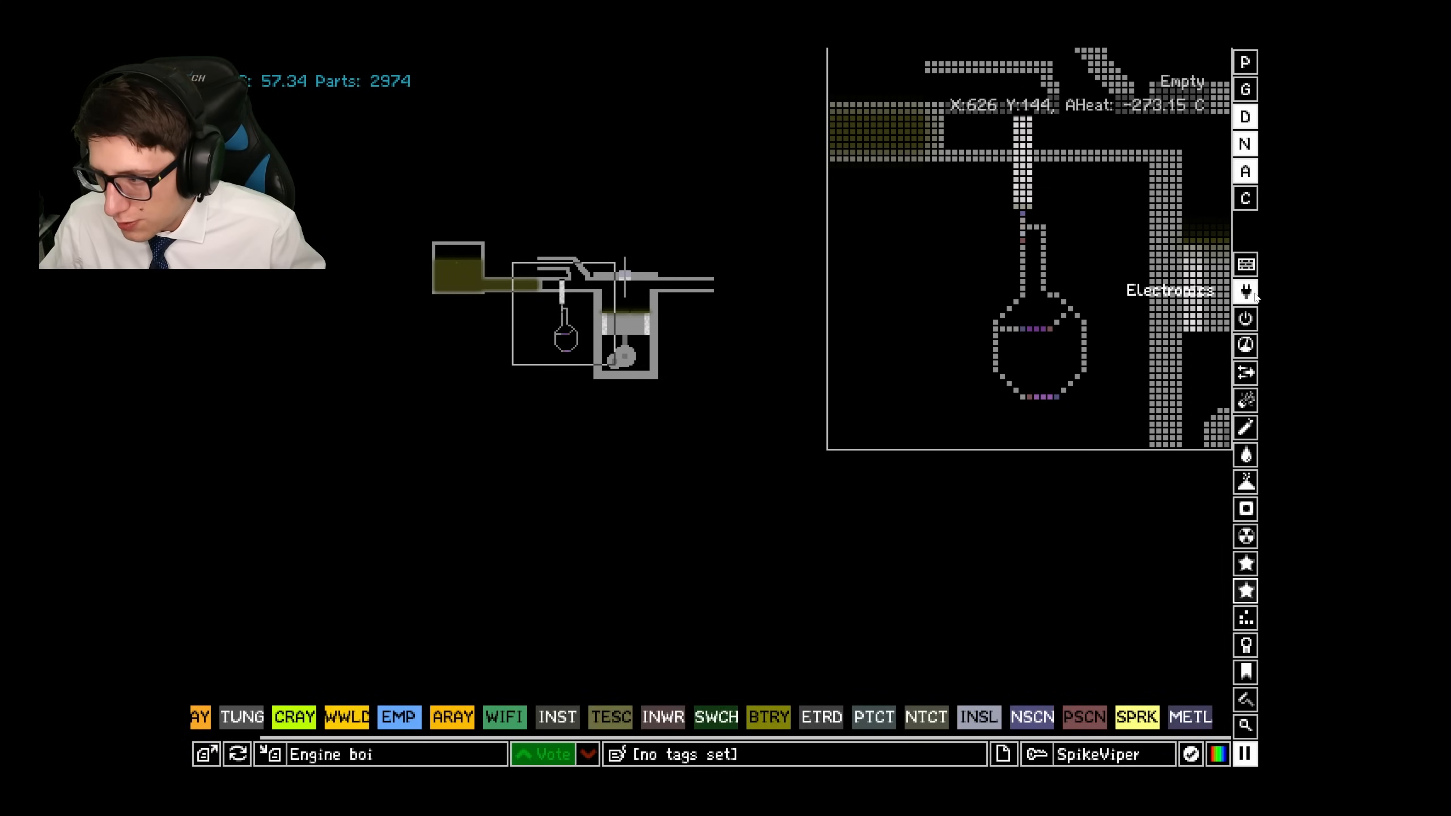
pyautogui.click(1145, 717)
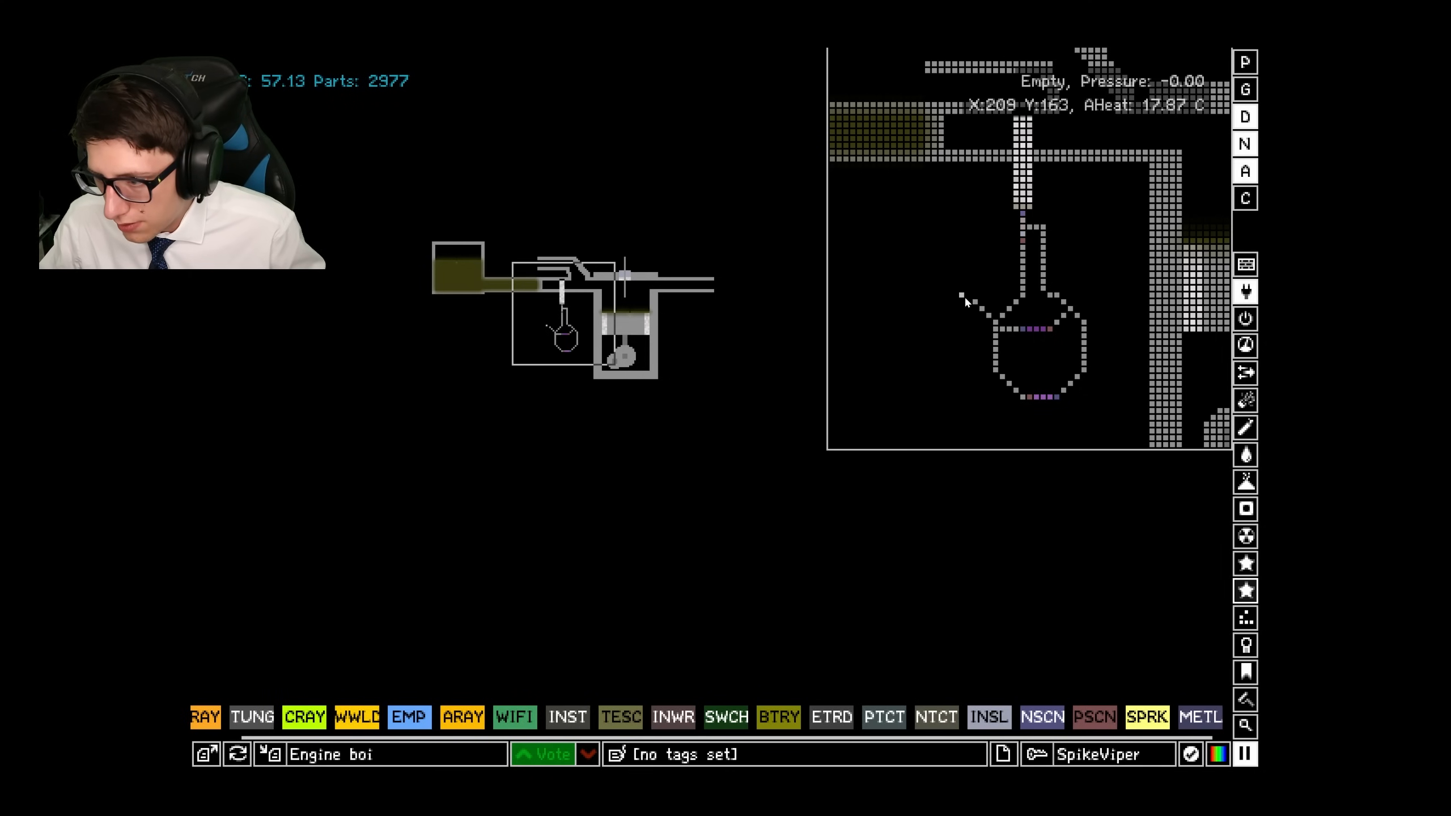
# Select PSCN from the element search, then search for 'wifi'.
pyautogui.click(1245, 726)
pyautogui.write('ps')
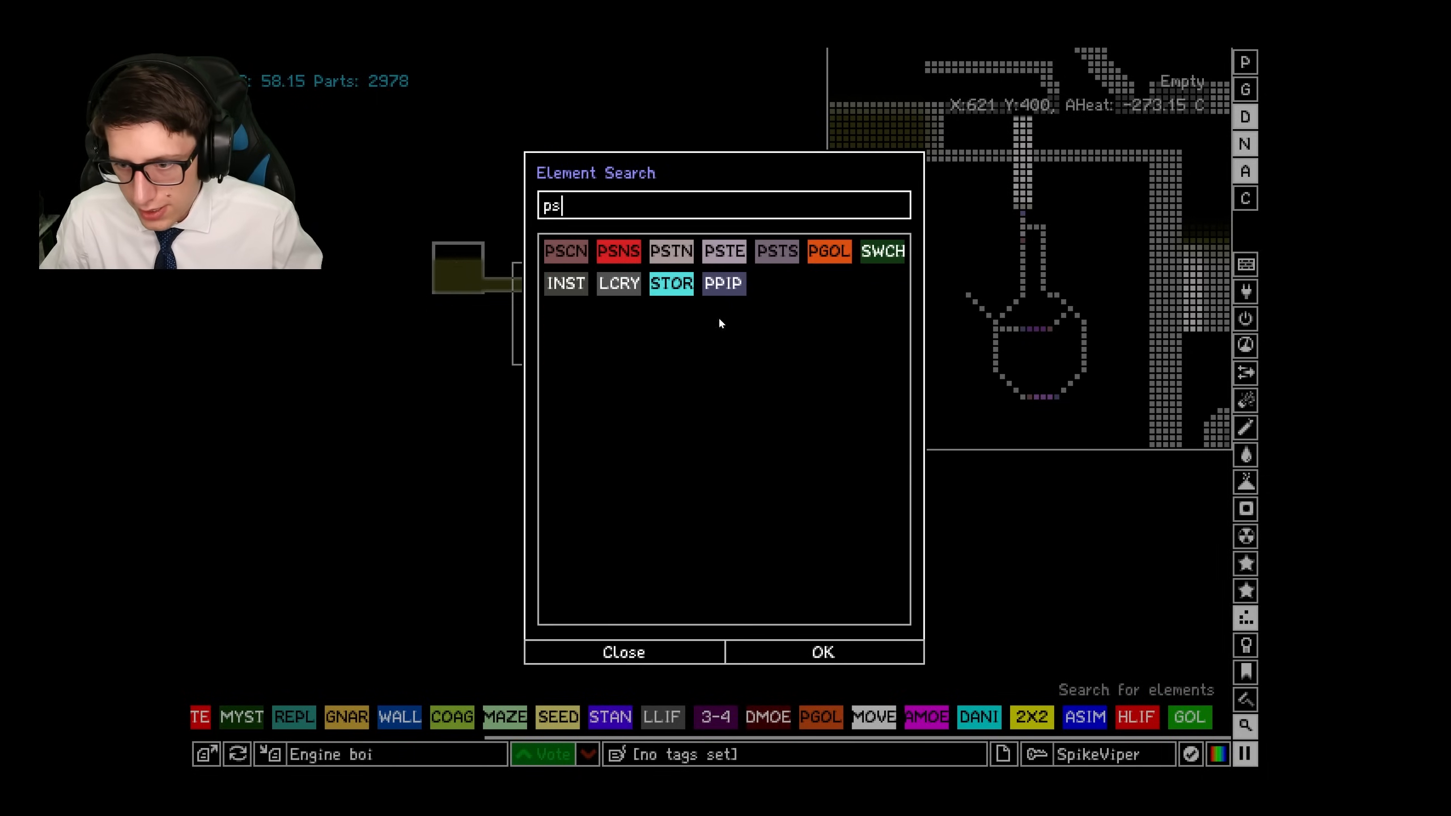
pyautogui.click(623, 652)
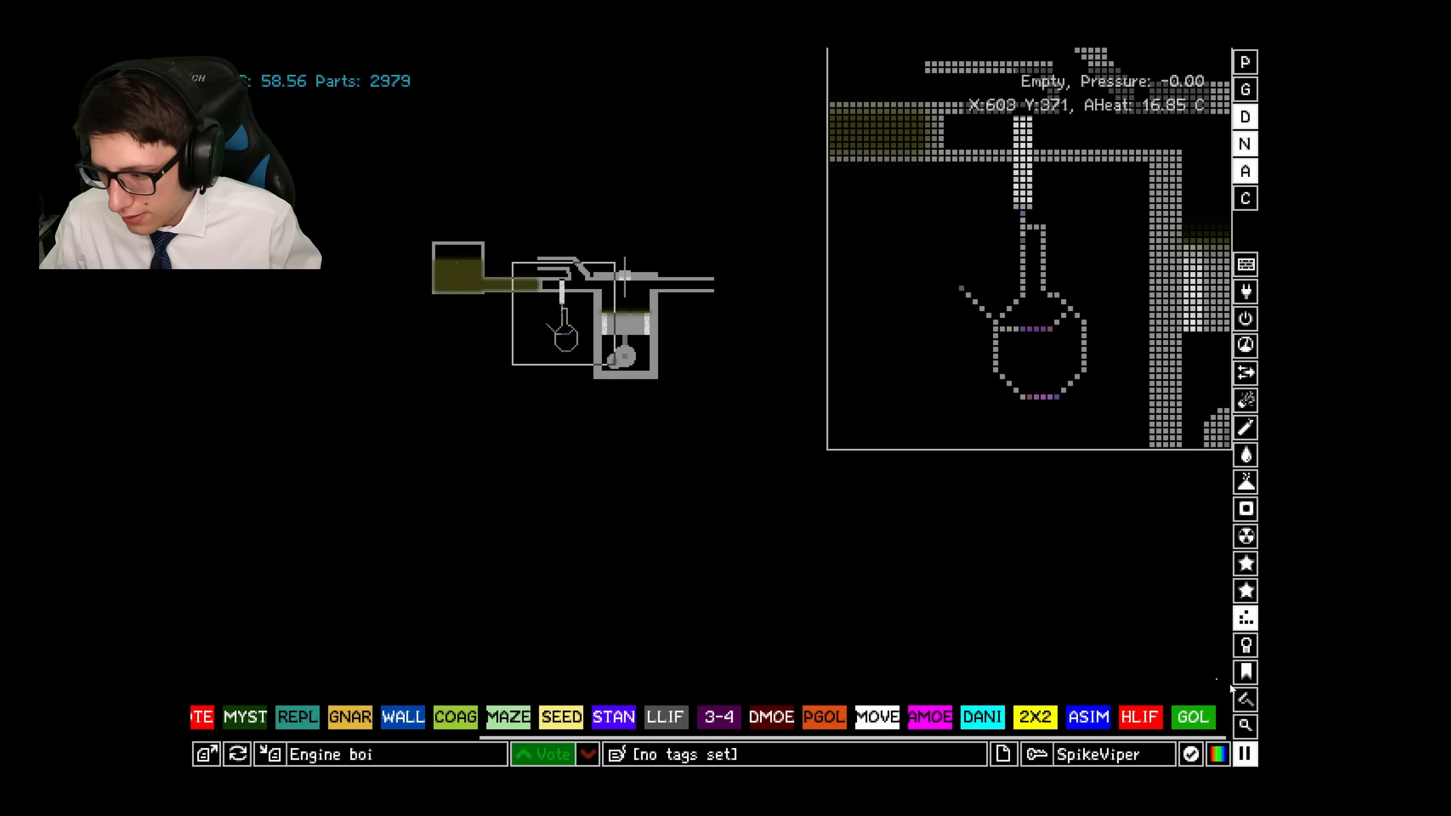
pyautogui.write('wifi')
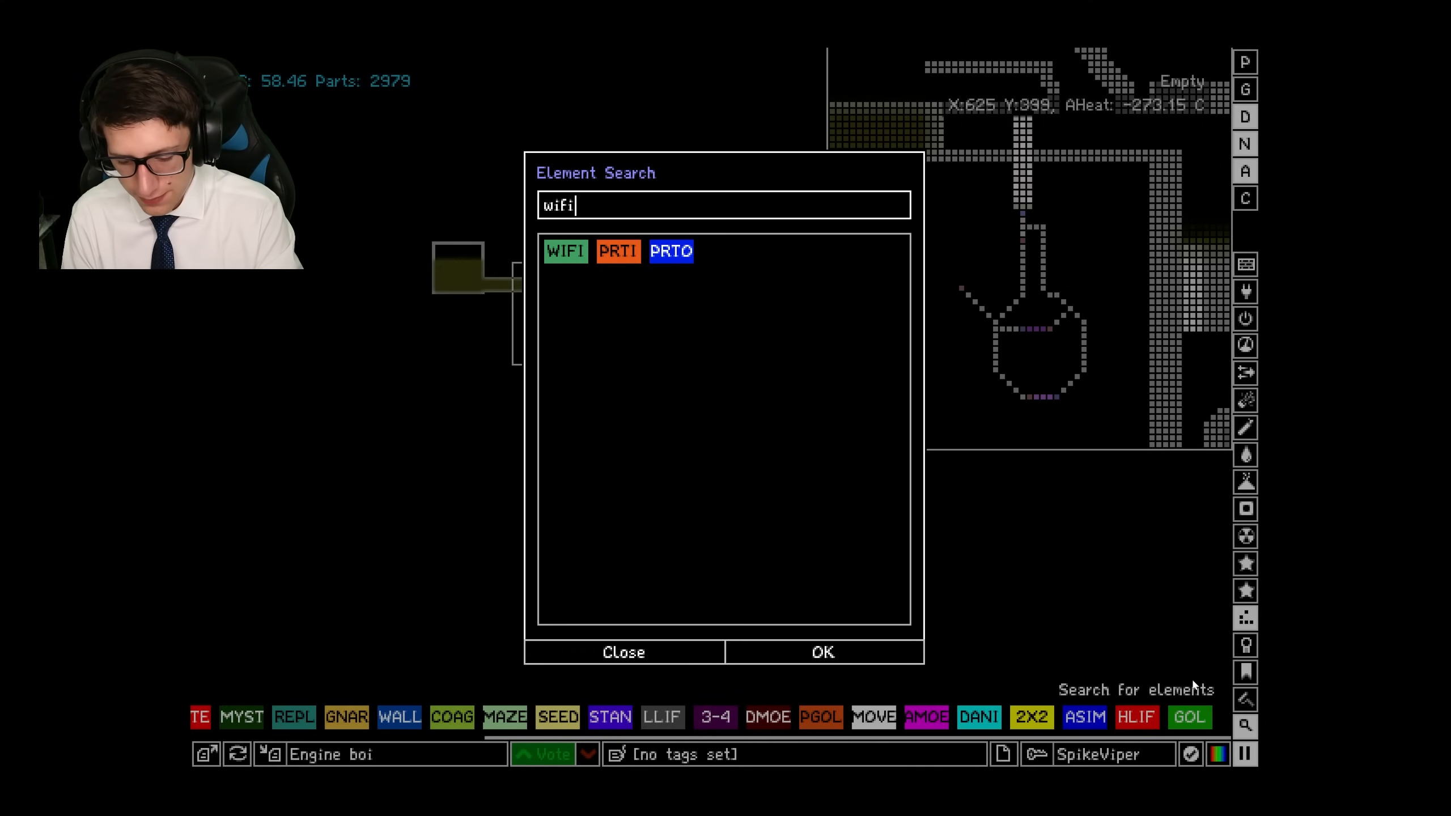
pyautogui.moveTo(1129, 485)
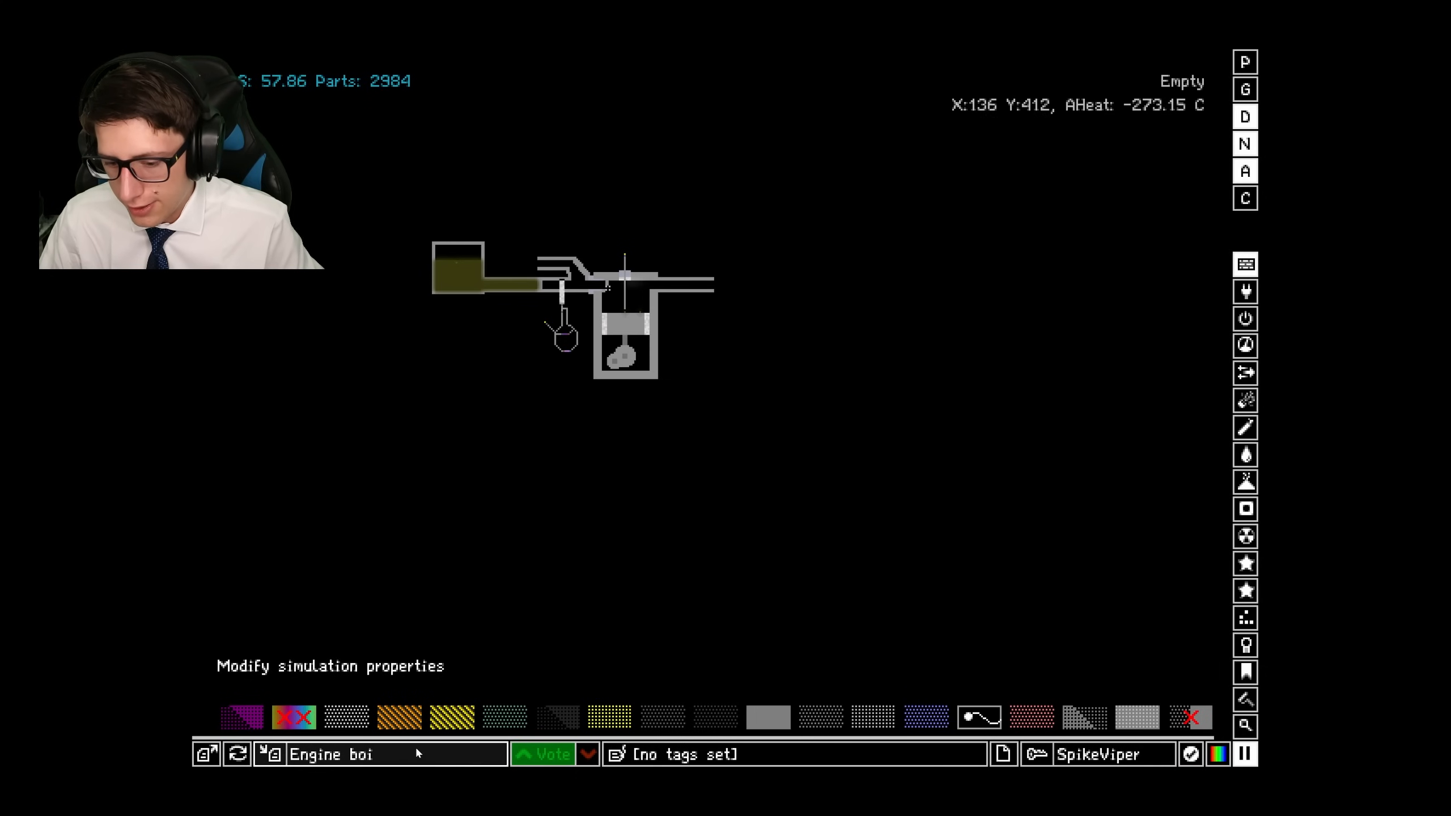
# Save the engine as 'Engine boi' and dismiss the confirmation.
pyautogui.click(617, 563)
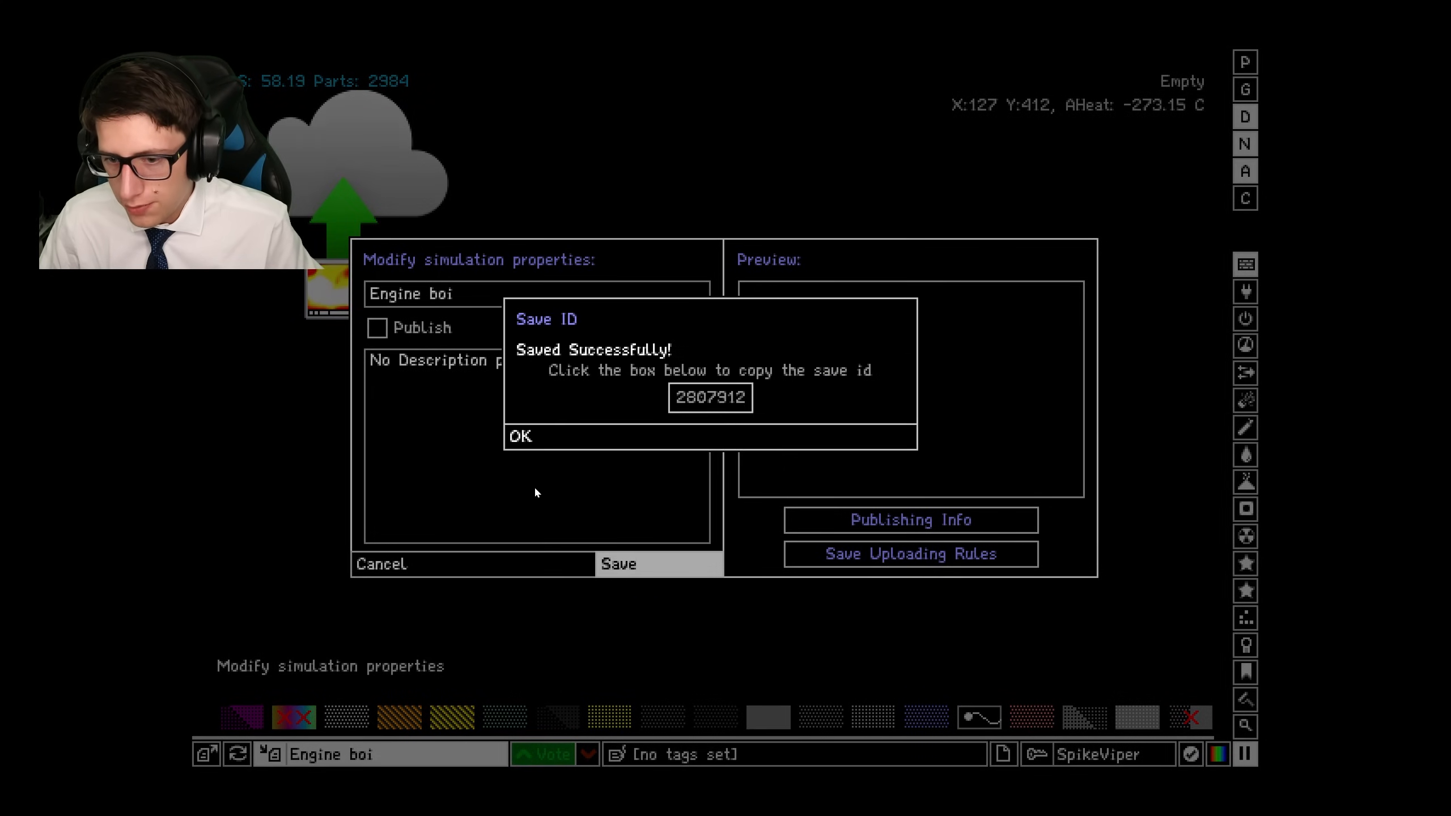
pyautogui.click(521, 436)
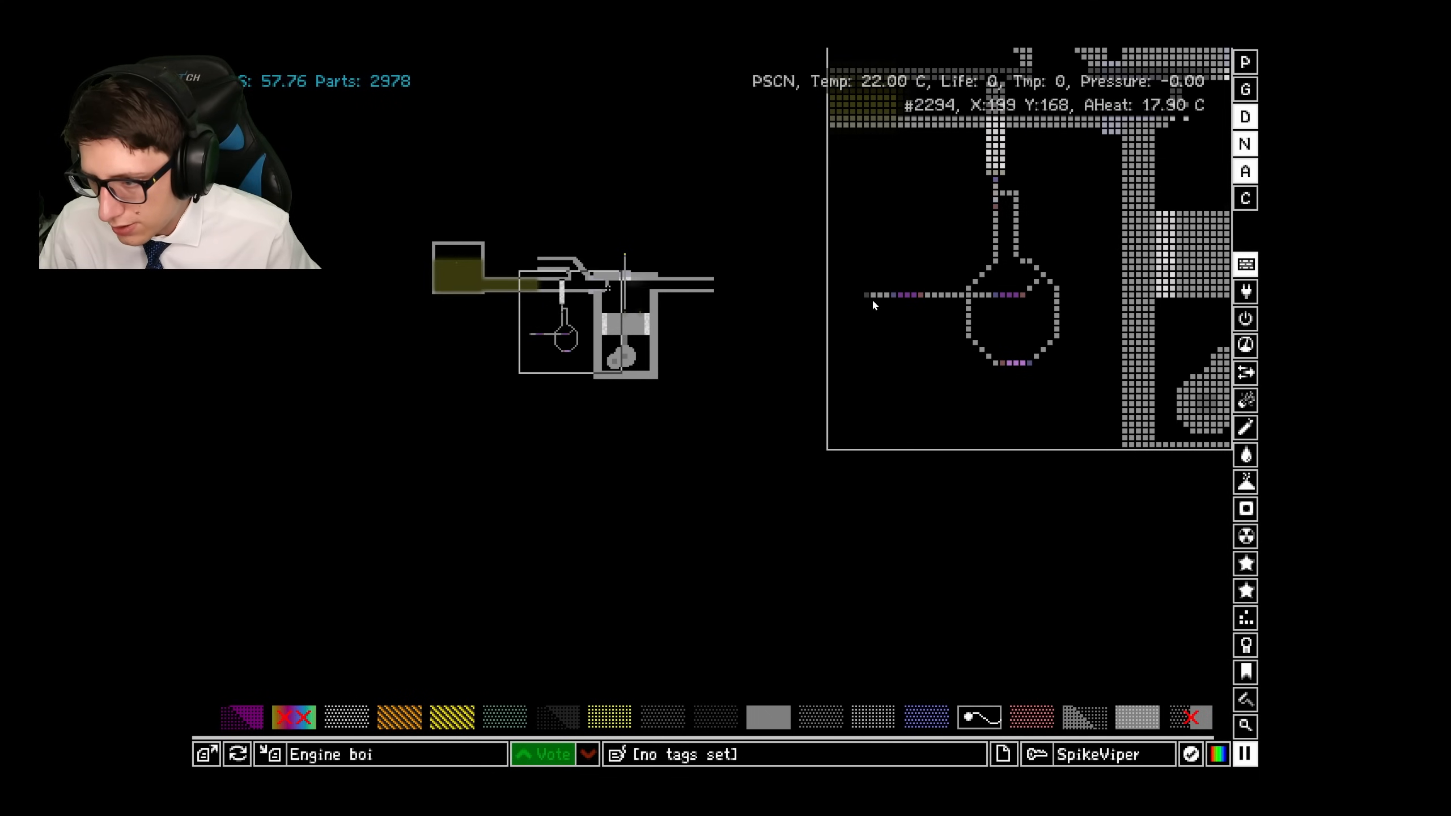
# Search 'wif' and choose the WIFI element.
pyautogui.write('wif')
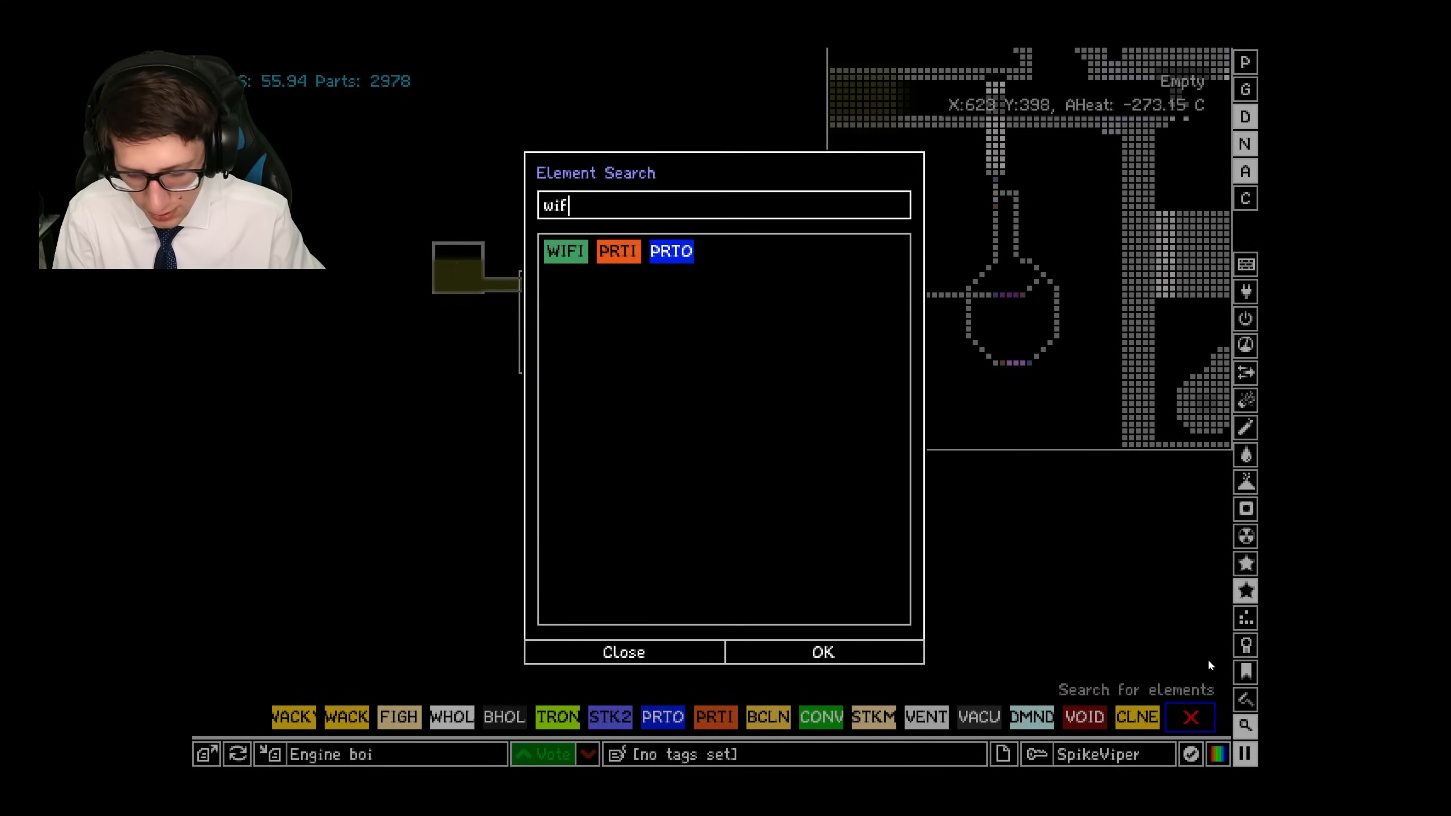
pyautogui.click(624, 652)
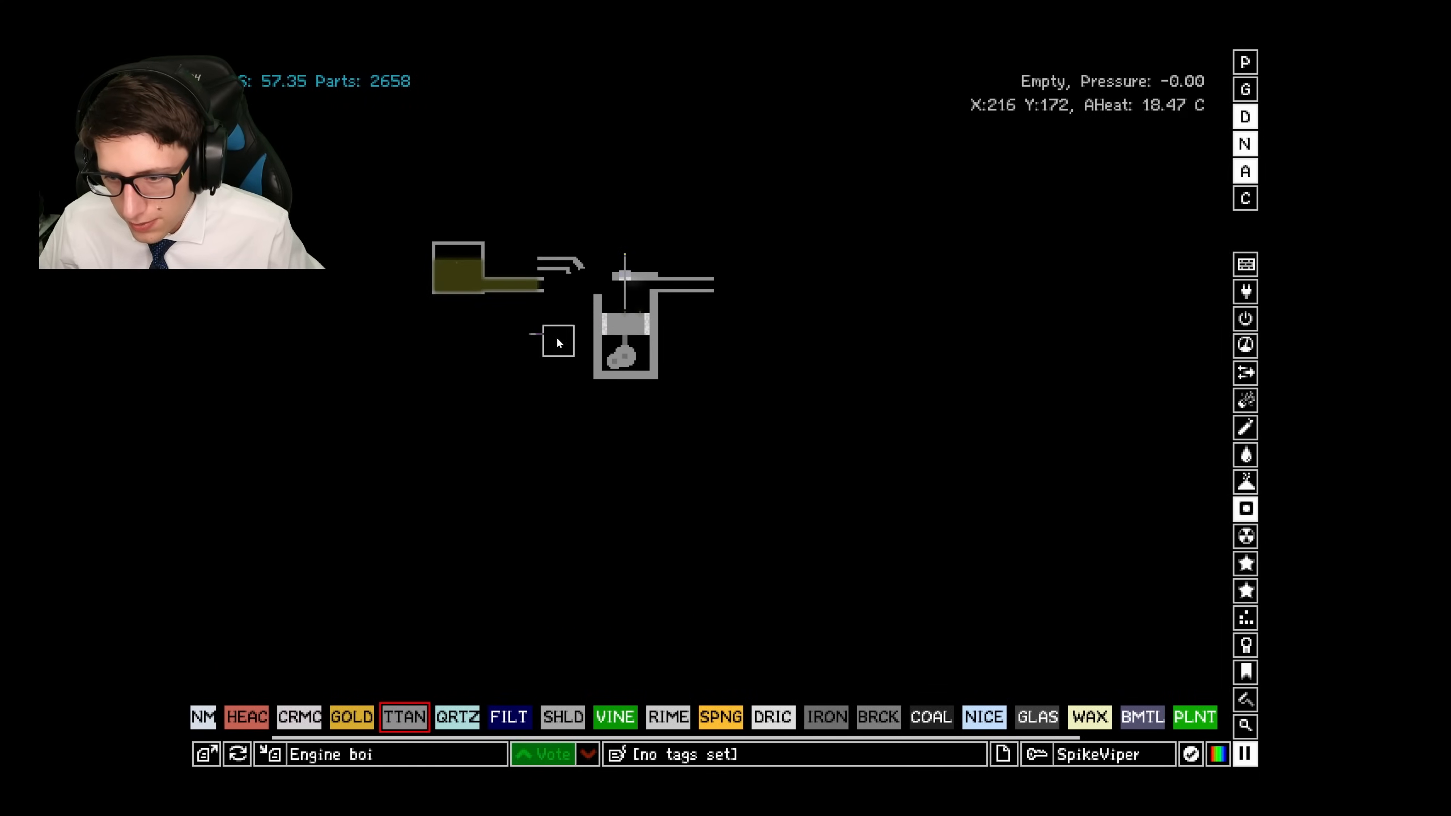
pyautogui.click(556, 334)
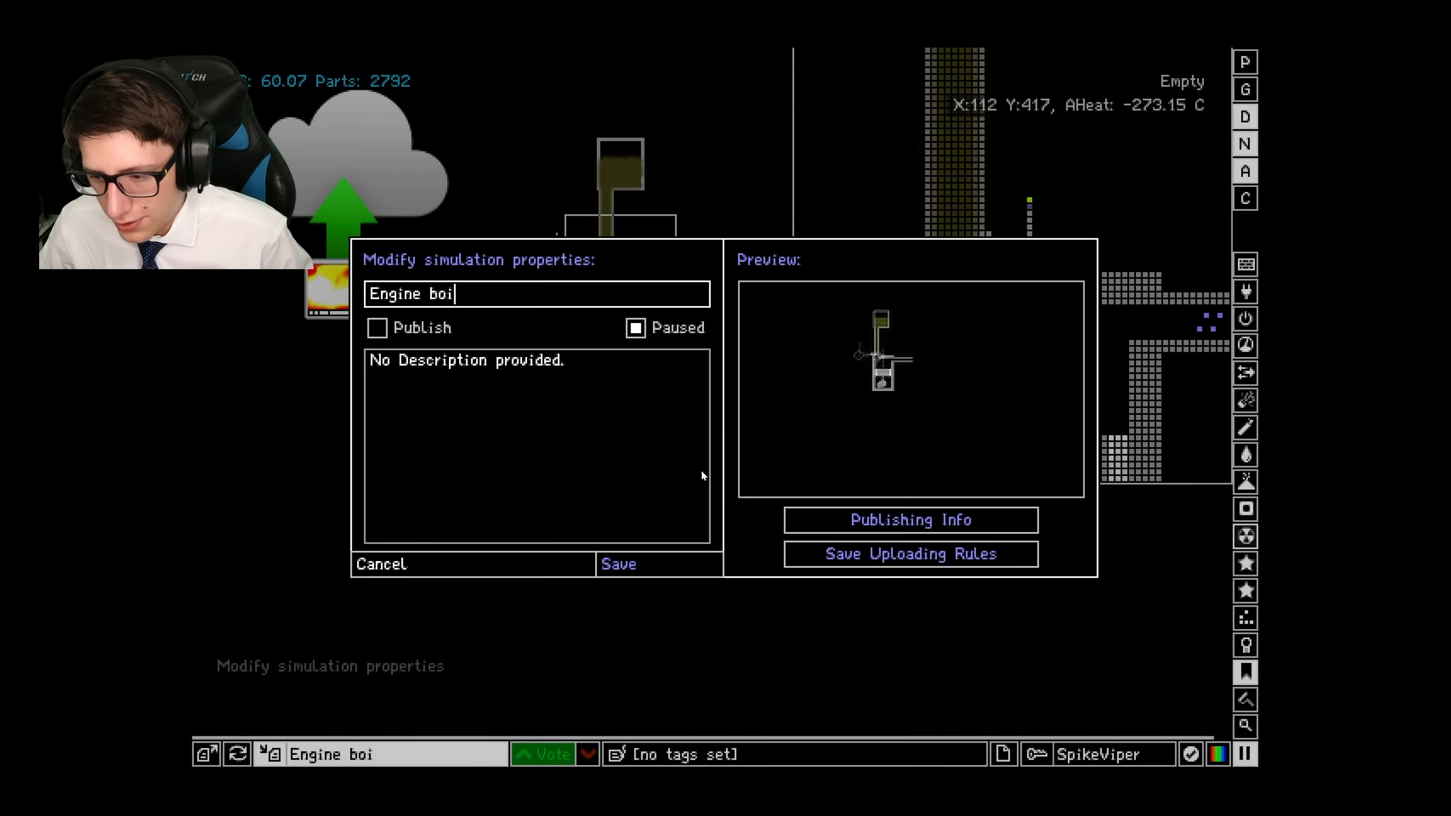
# Save the updated engine again as 'Engine boi' and dismiss the confirmation.
pyautogui.click(618, 564)
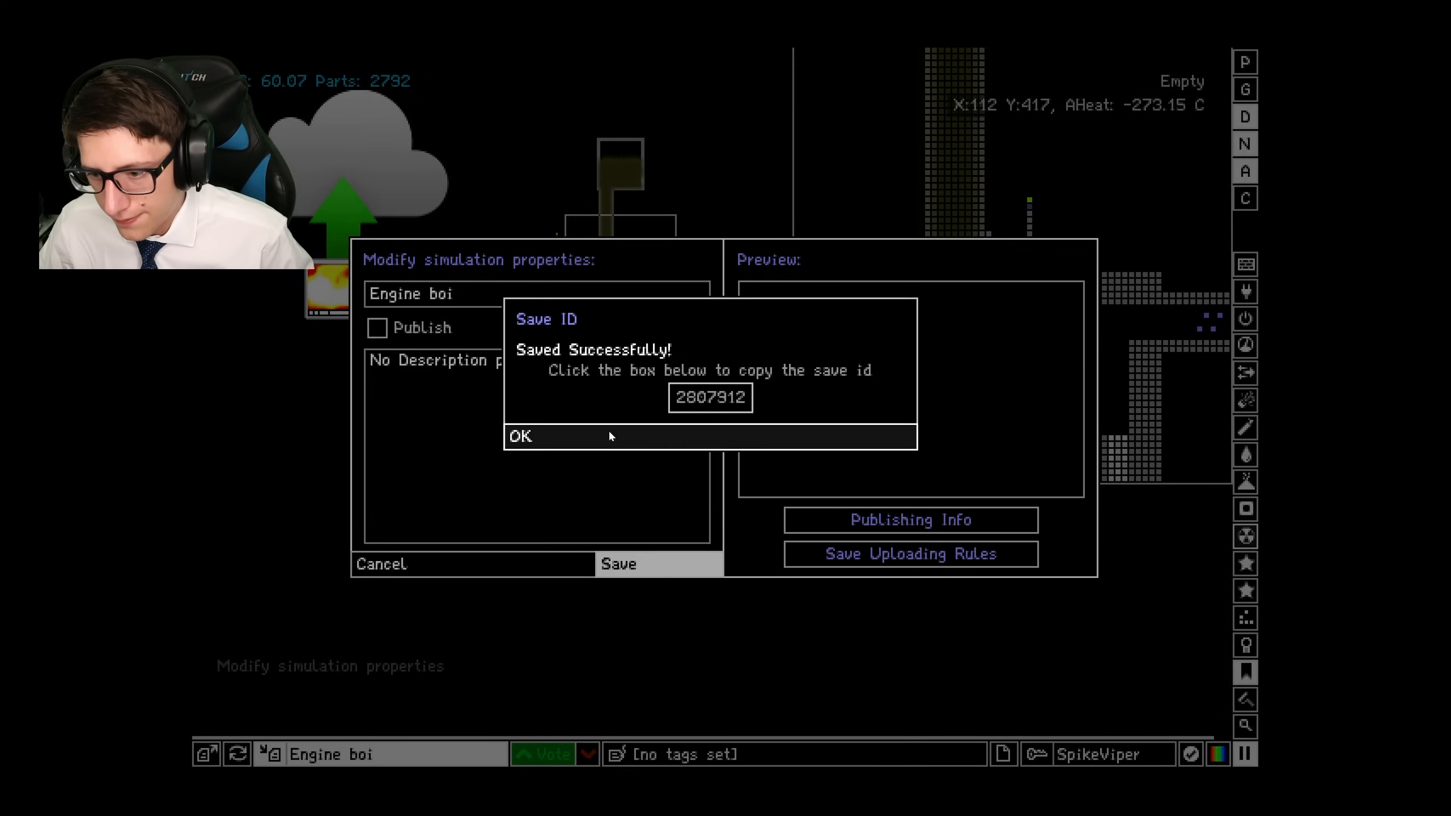
pyautogui.click(521, 436)
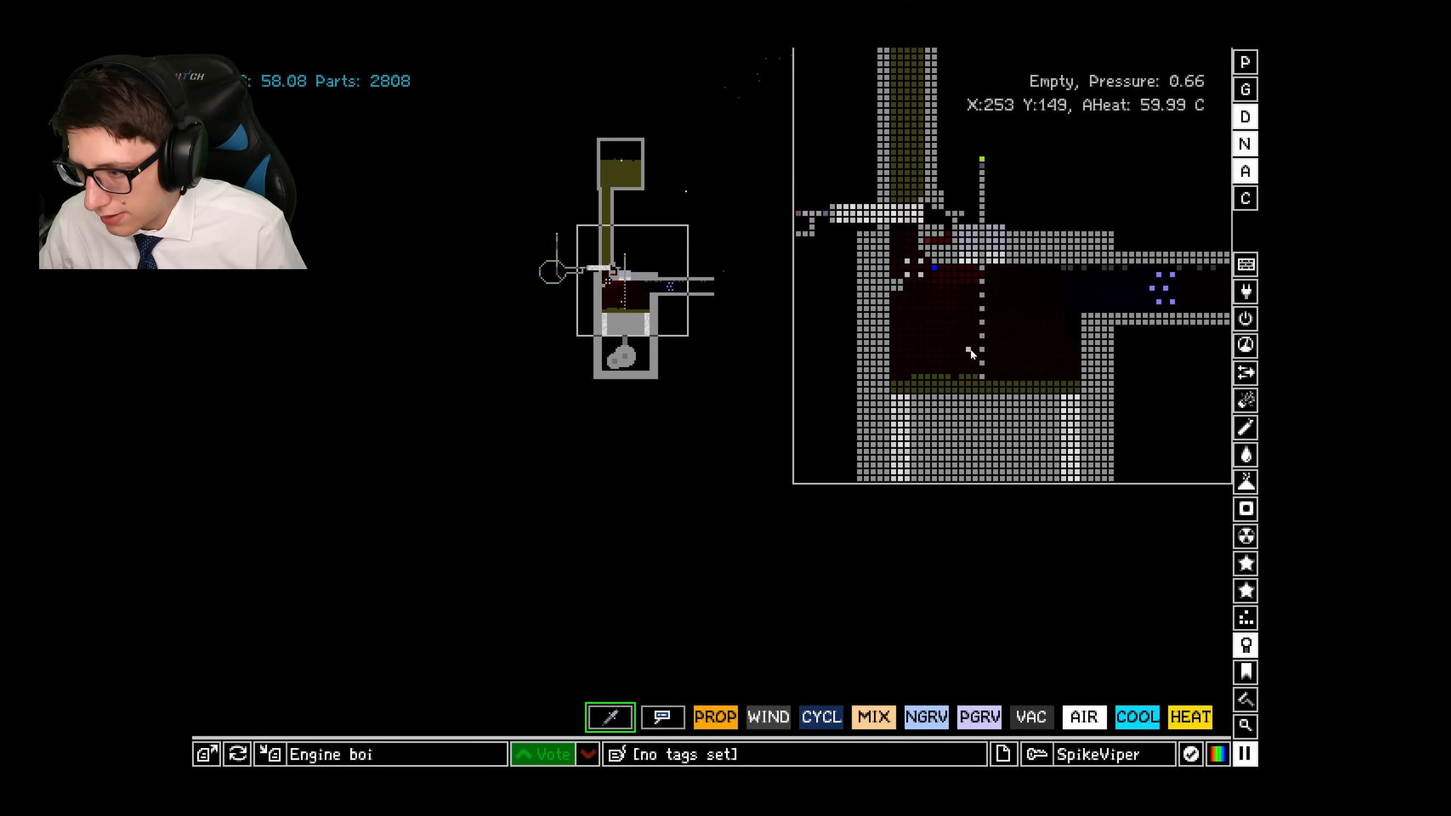
pyautogui.moveTo(986, 361)
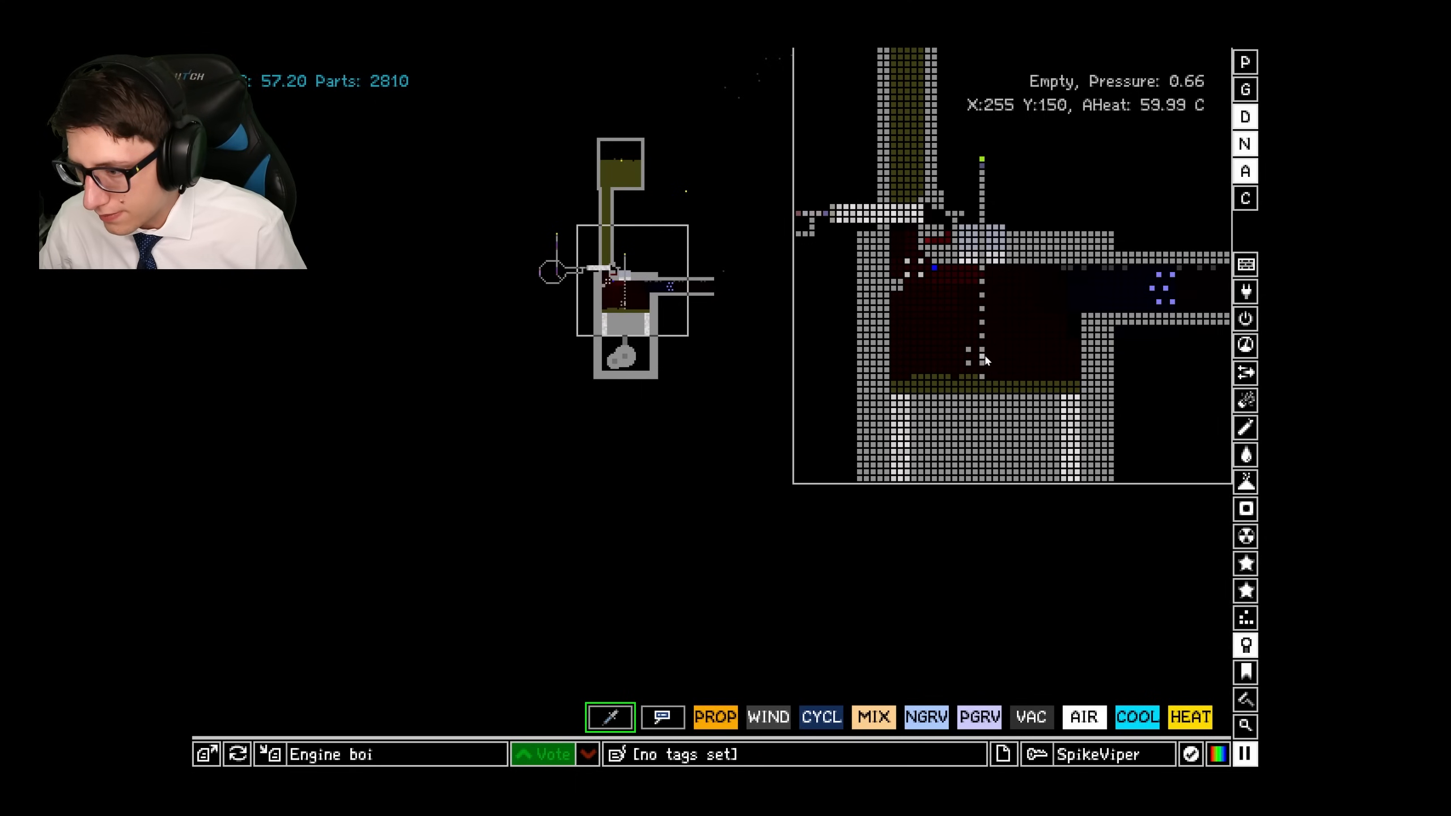
pyautogui.moveTo(997, 381)
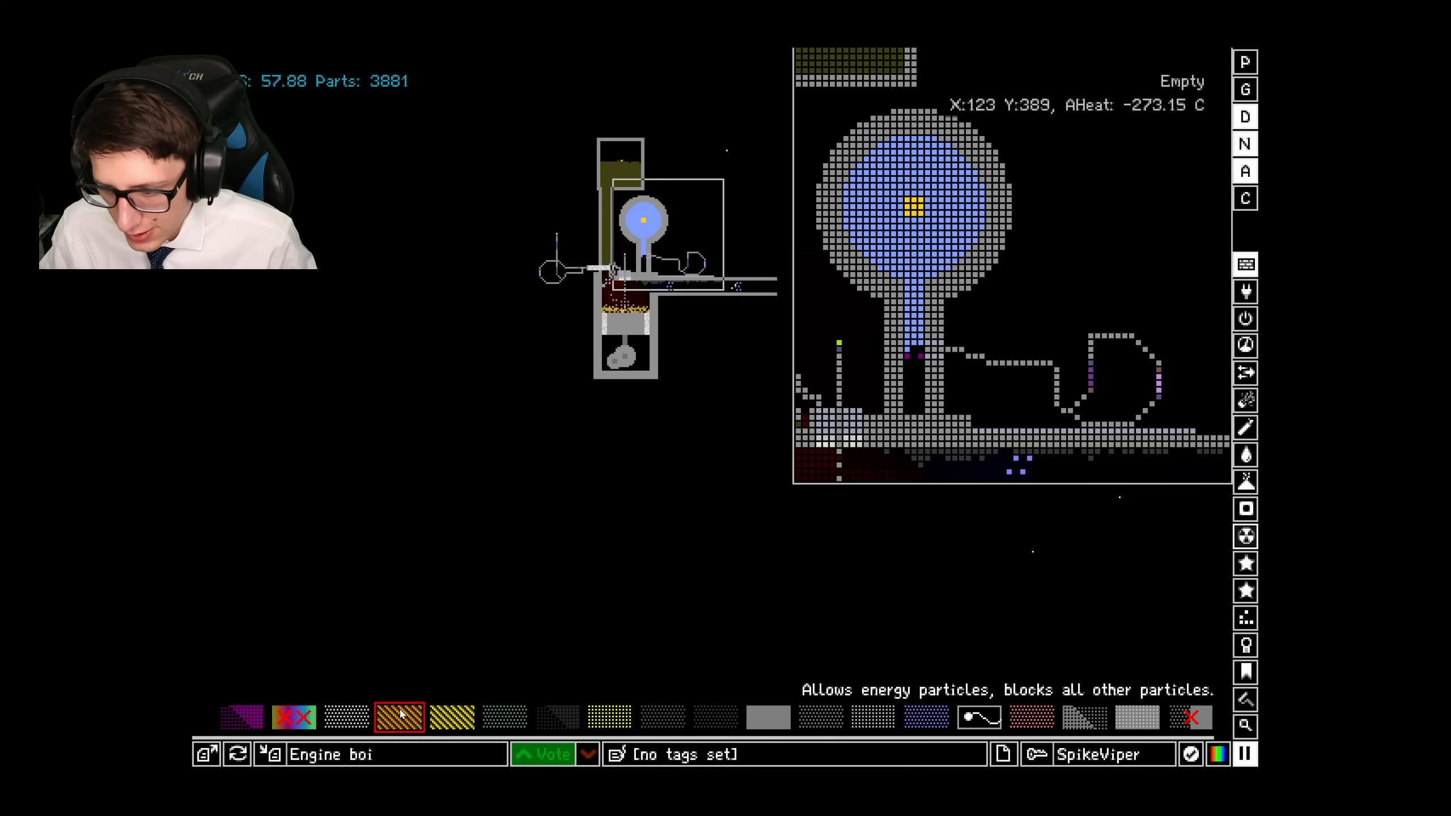
# Select the wall that only passes energy.
pyautogui.click(609, 717)
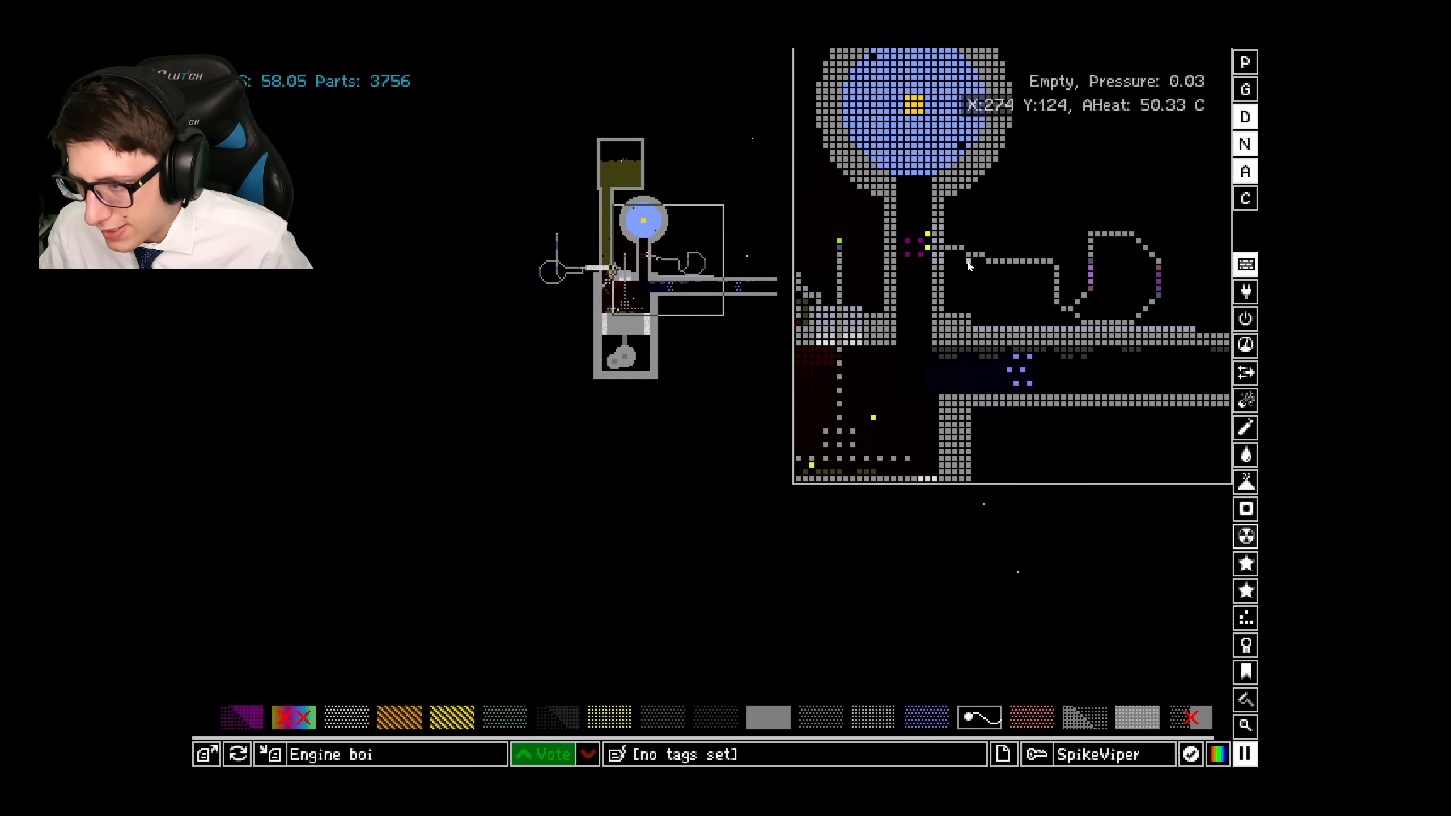
pyautogui.moveTo(962, 202)
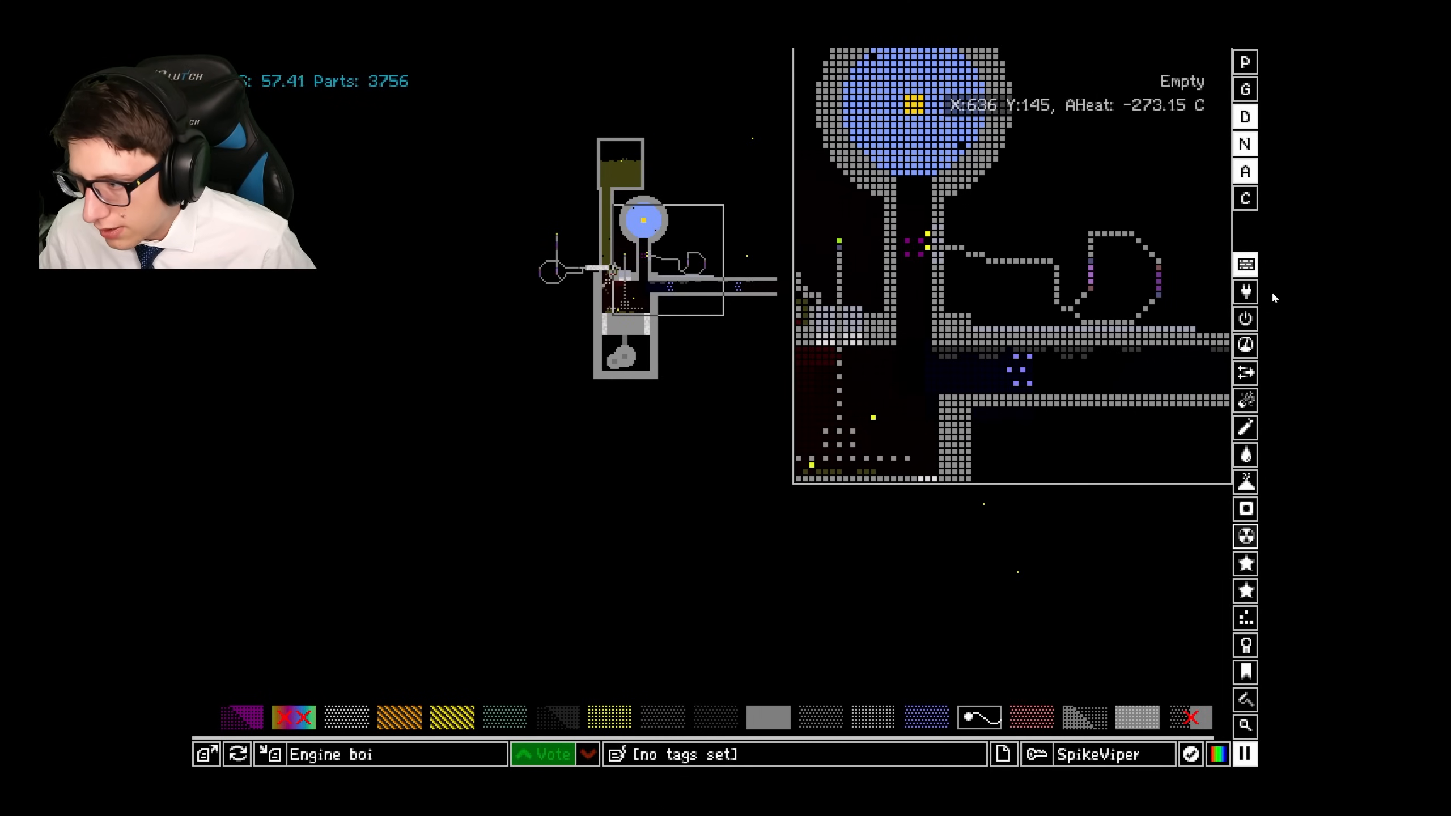
pyautogui.click(241, 717)
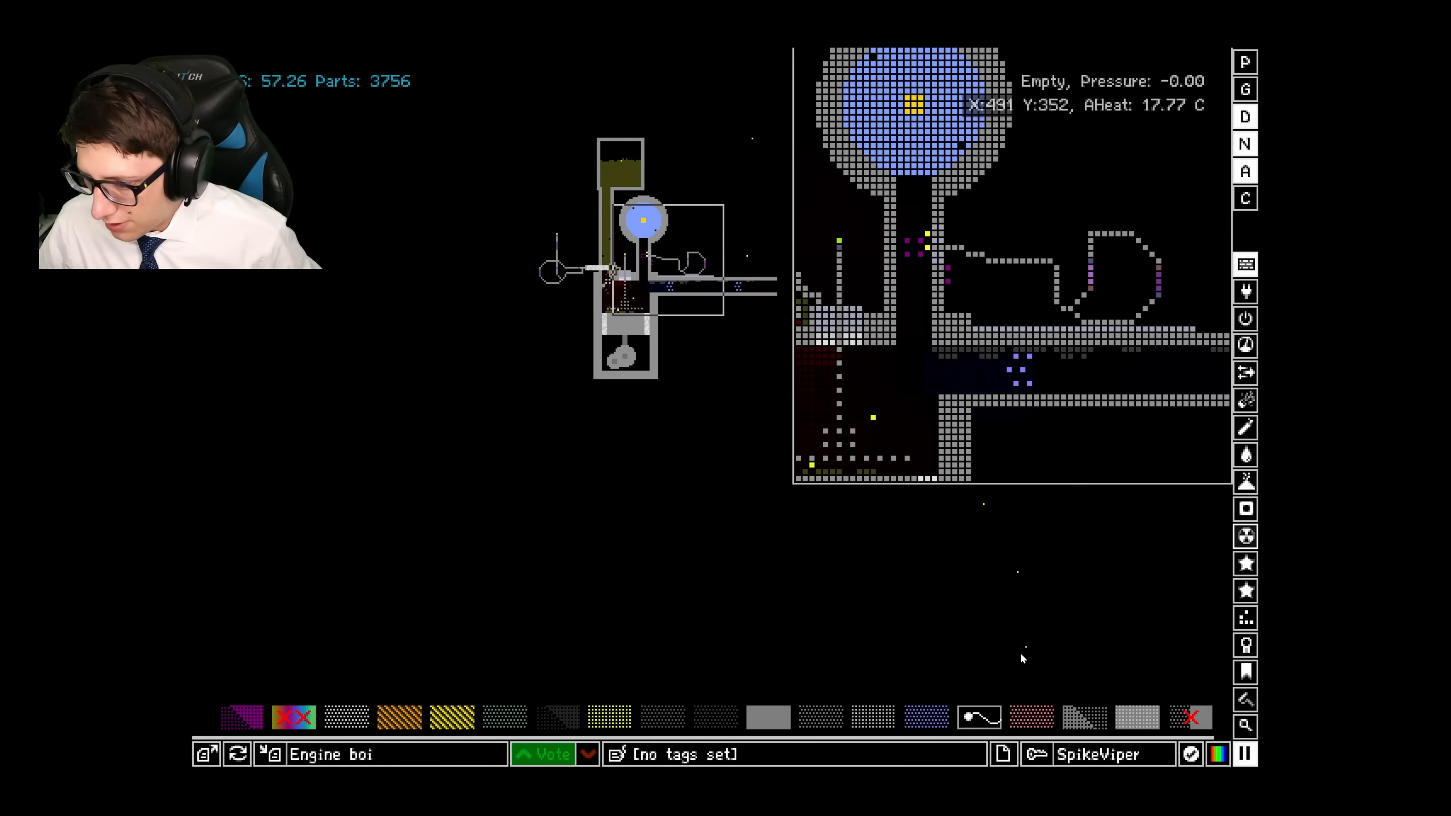
# Use the solid wall and other wall tools to reshape the oxygen tank's stem.
pyautogui.click(926, 717)
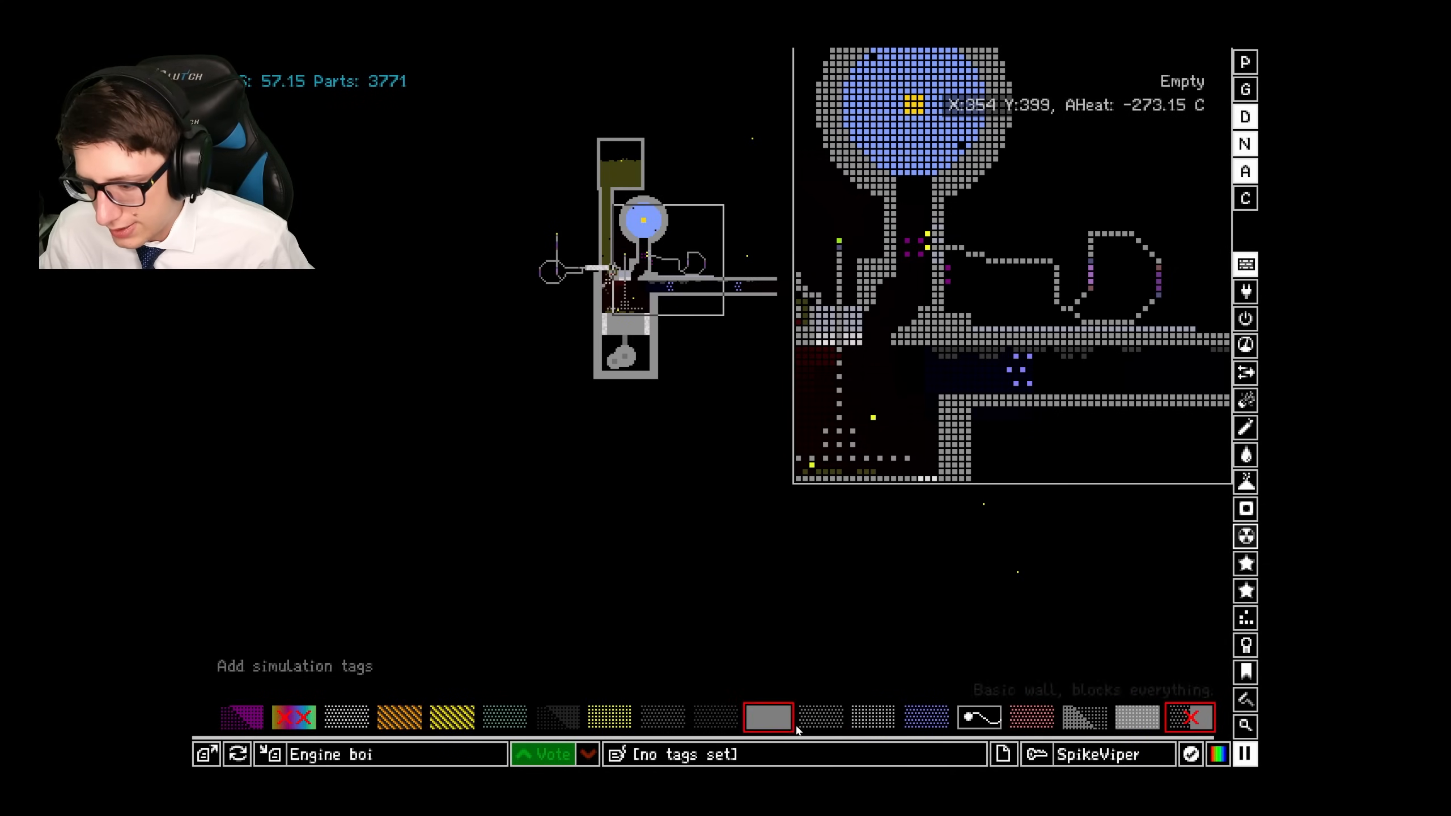
pyautogui.click(240, 717)
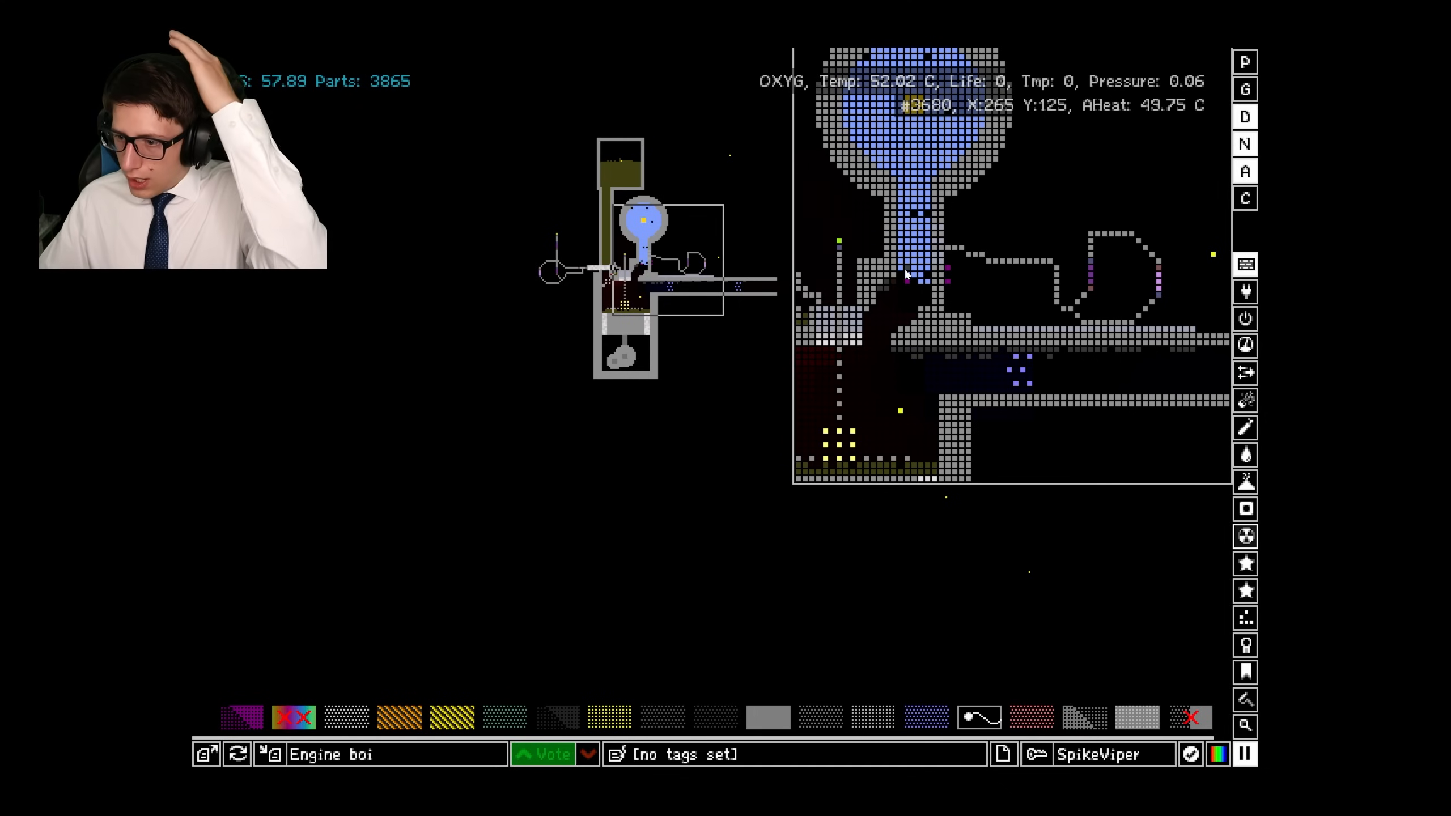
pyautogui.click(926, 717)
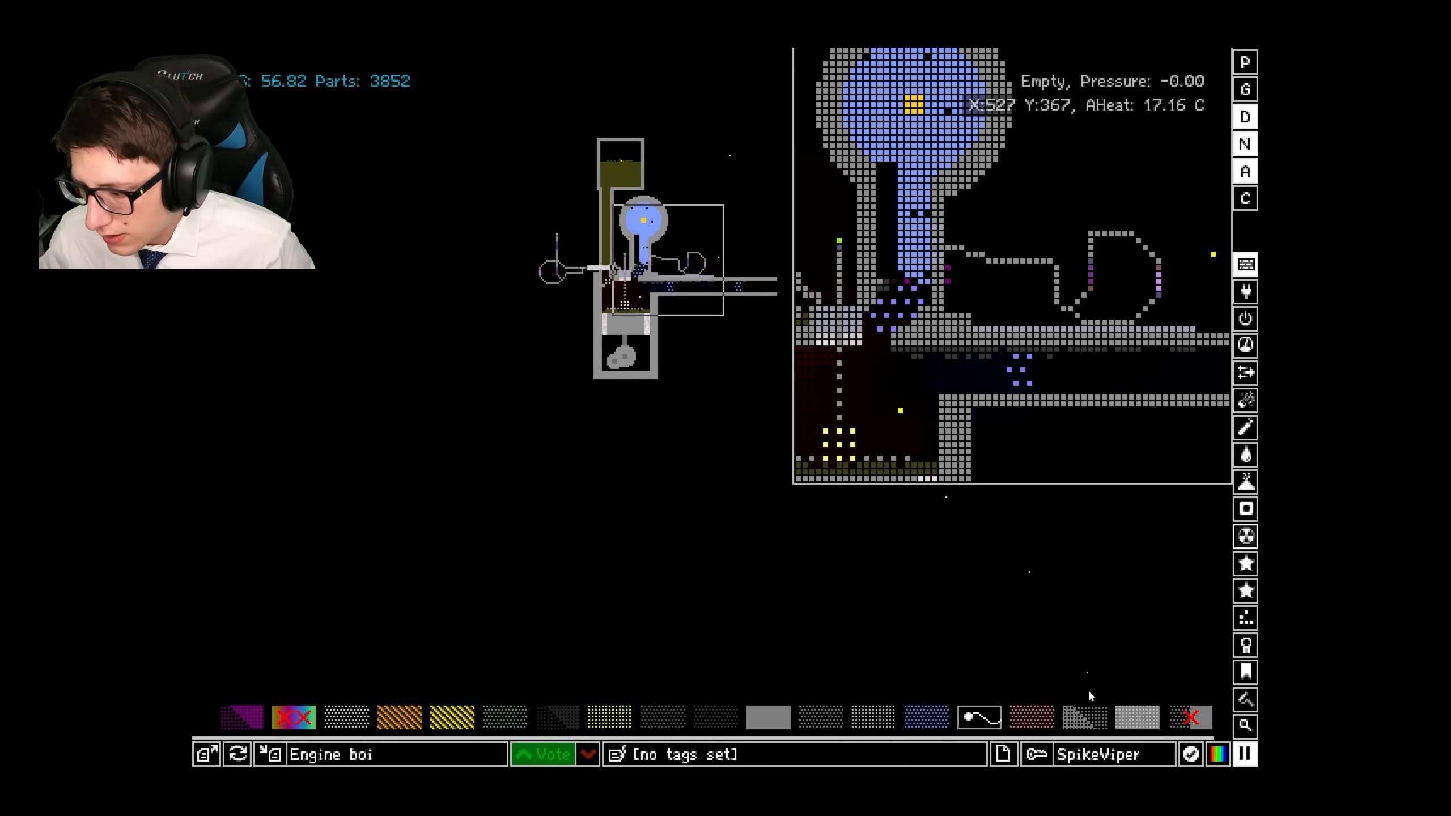
# Pick E-Hole and titanium, and place a titanium block at the oxygen pipe junction.
pyautogui.click(242, 717)
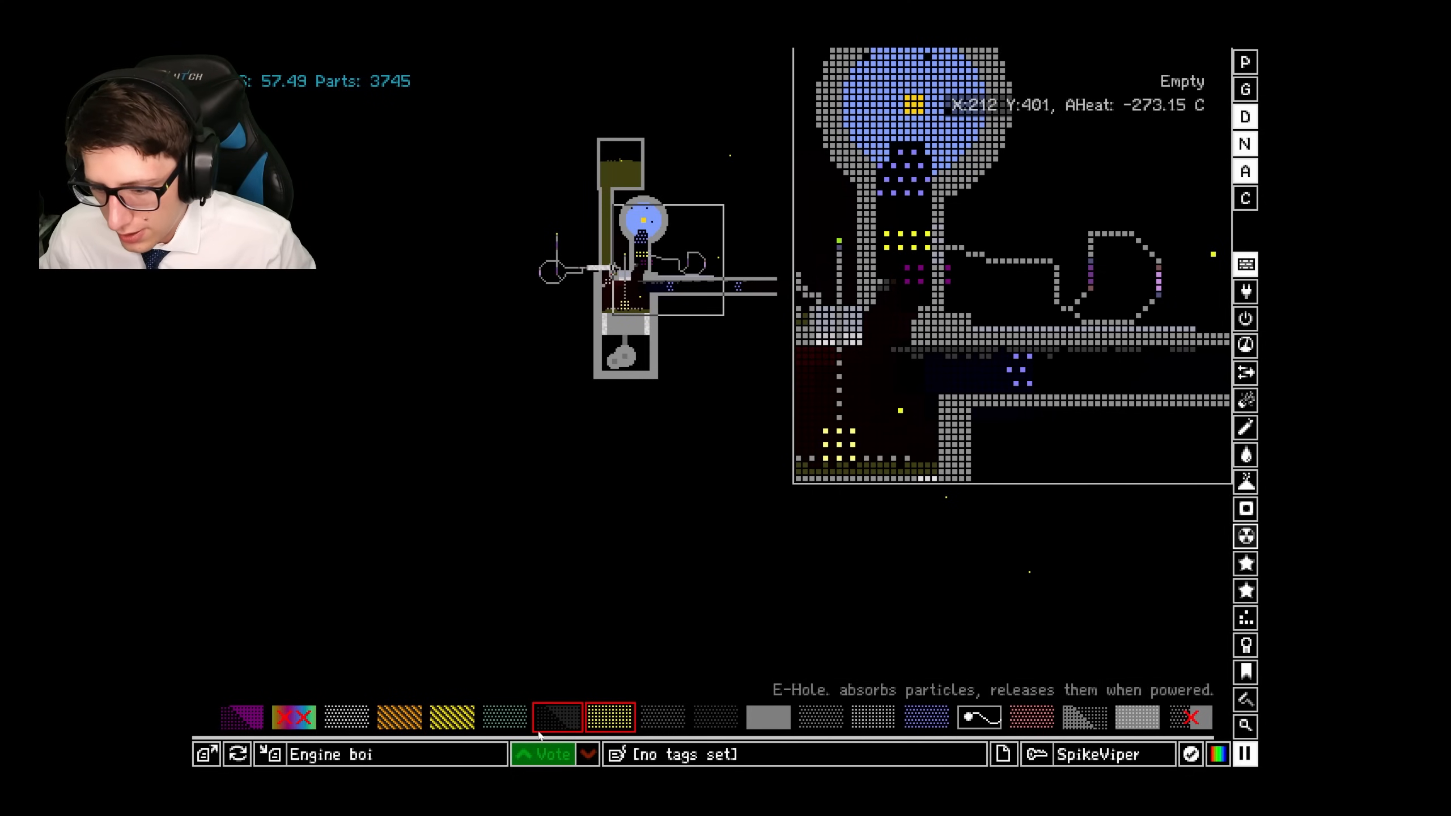
pyautogui.click(241, 717)
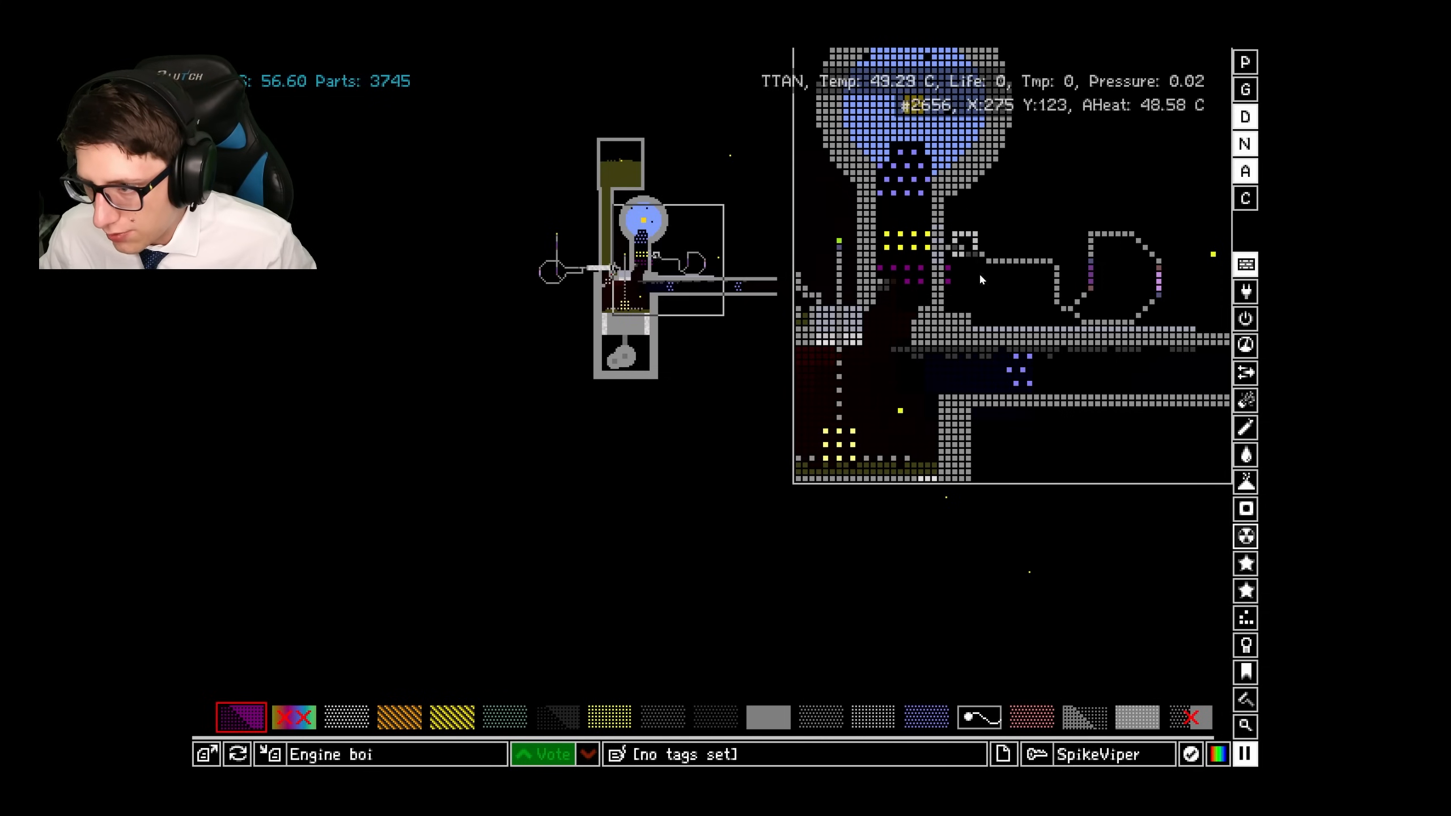
pyautogui.click(344, 717)
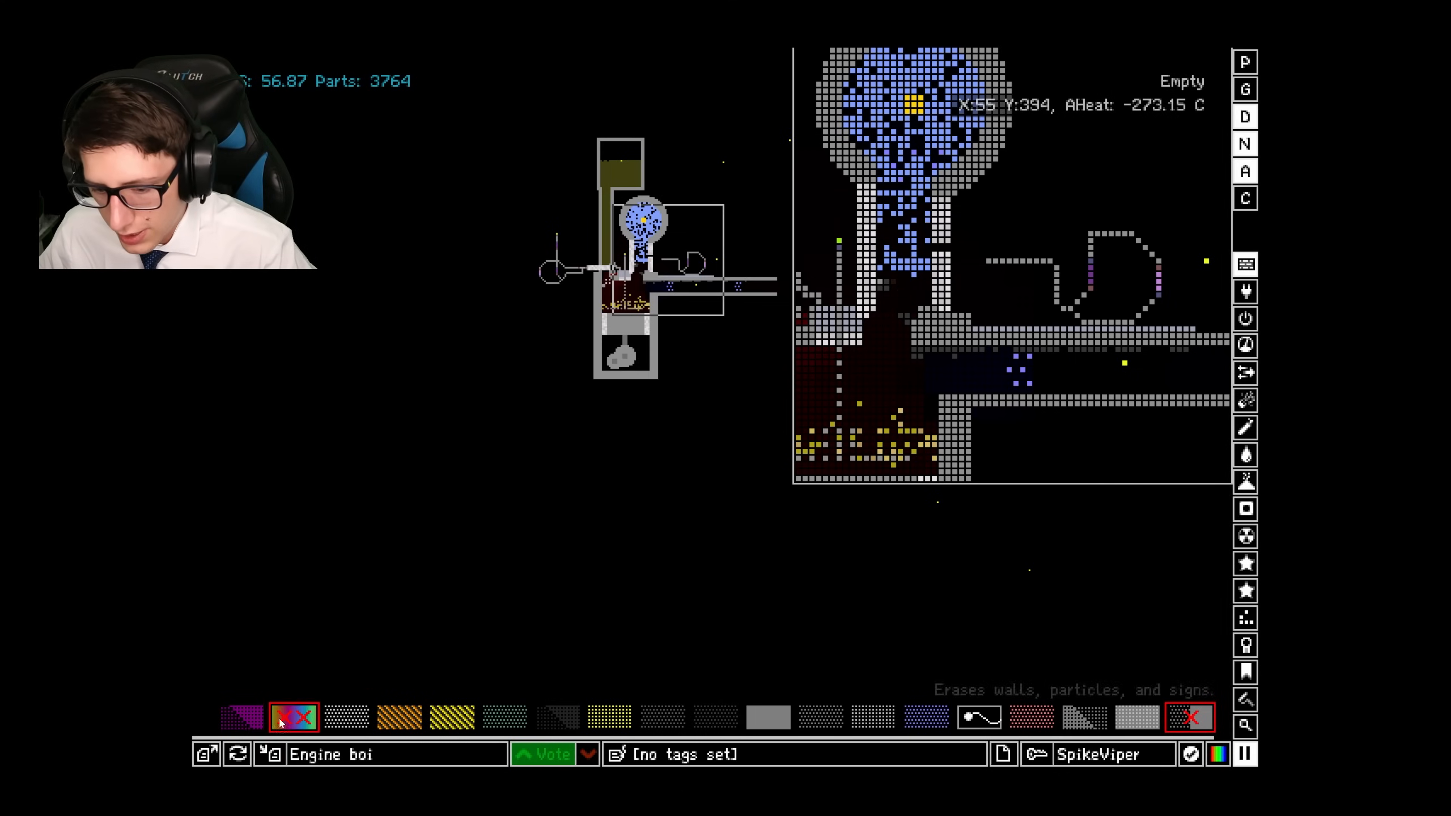
# Patch the gap beside the oxygen pipe with titanium while the simulation runs.
pyautogui.click(240, 717)
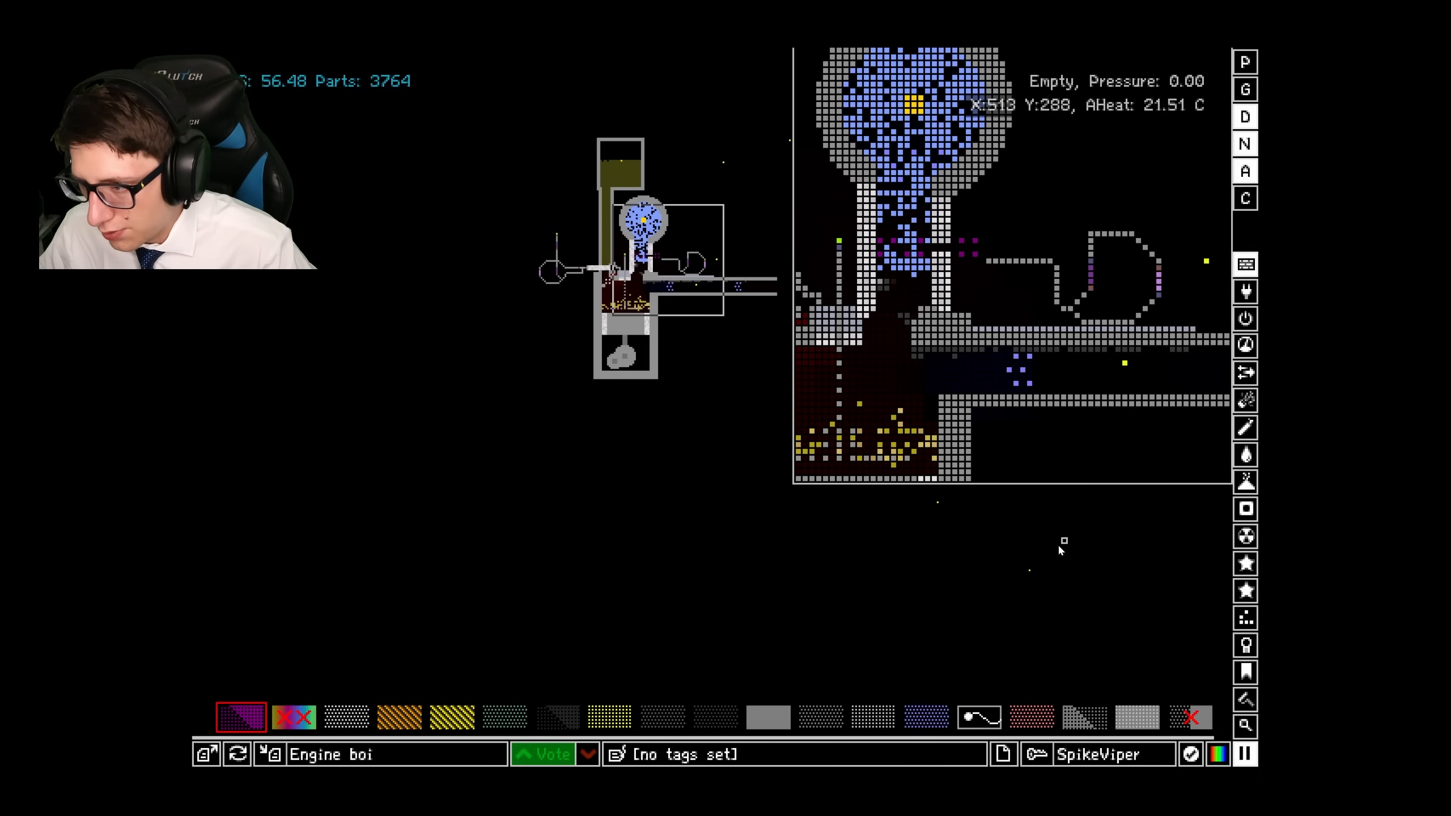
pyautogui.click(610, 717)
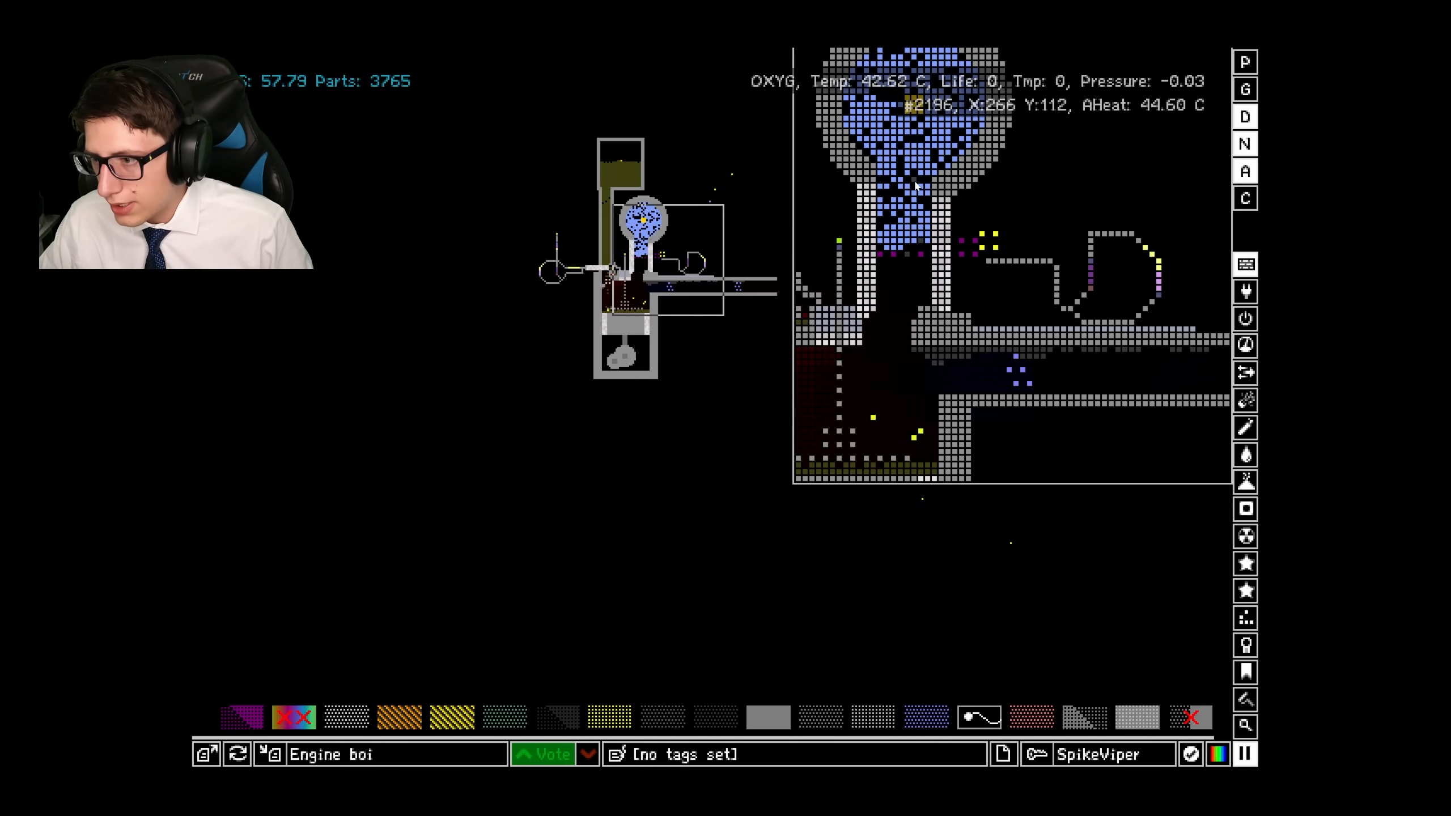
pyautogui.moveTo(999, 269)
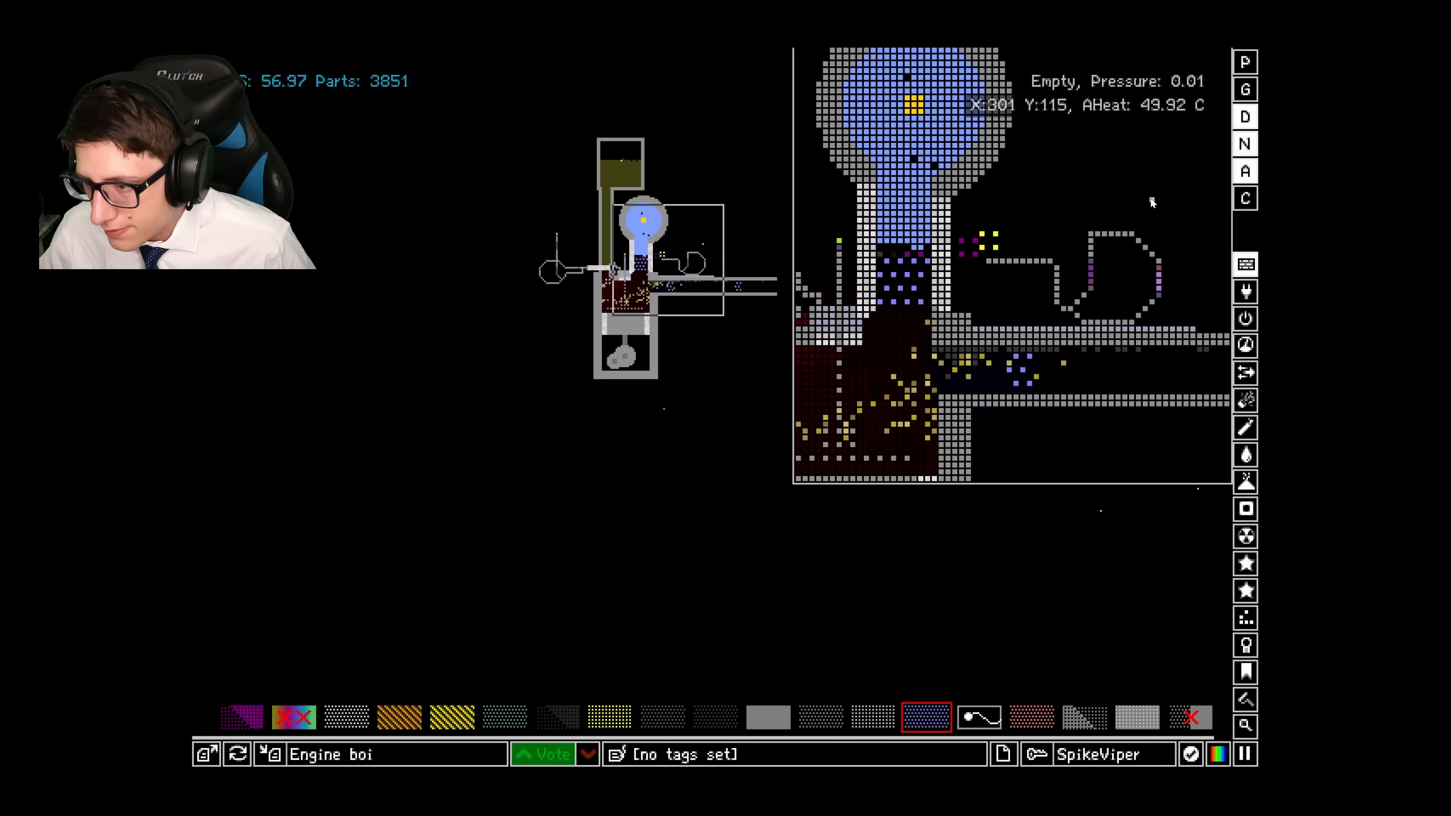
pyautogui.moveTo(1030, 717)
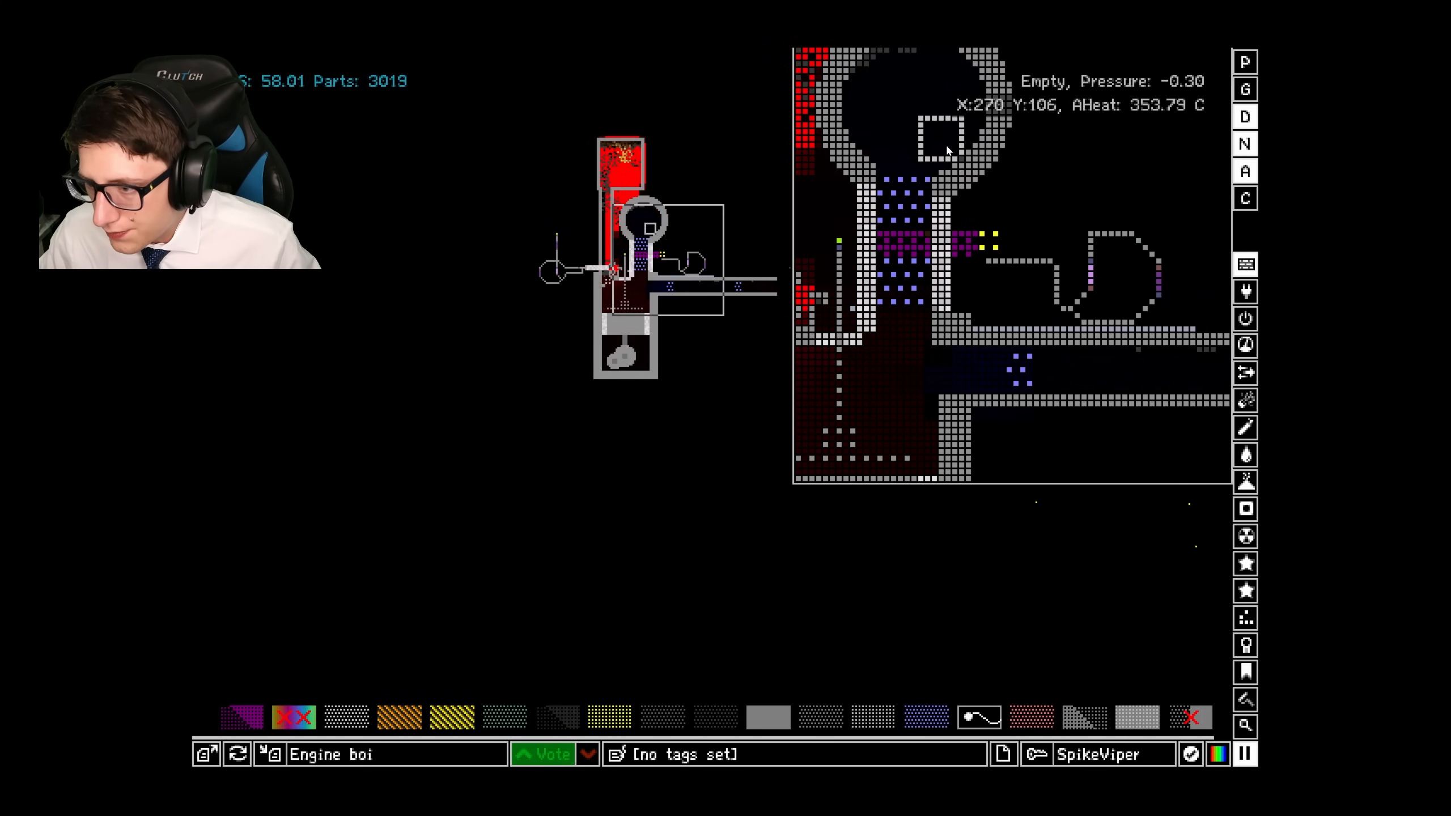
# Erase the round oxygen tank and its pipe, keeping the fuel column intact.
pyautogui.click(1244, 725)
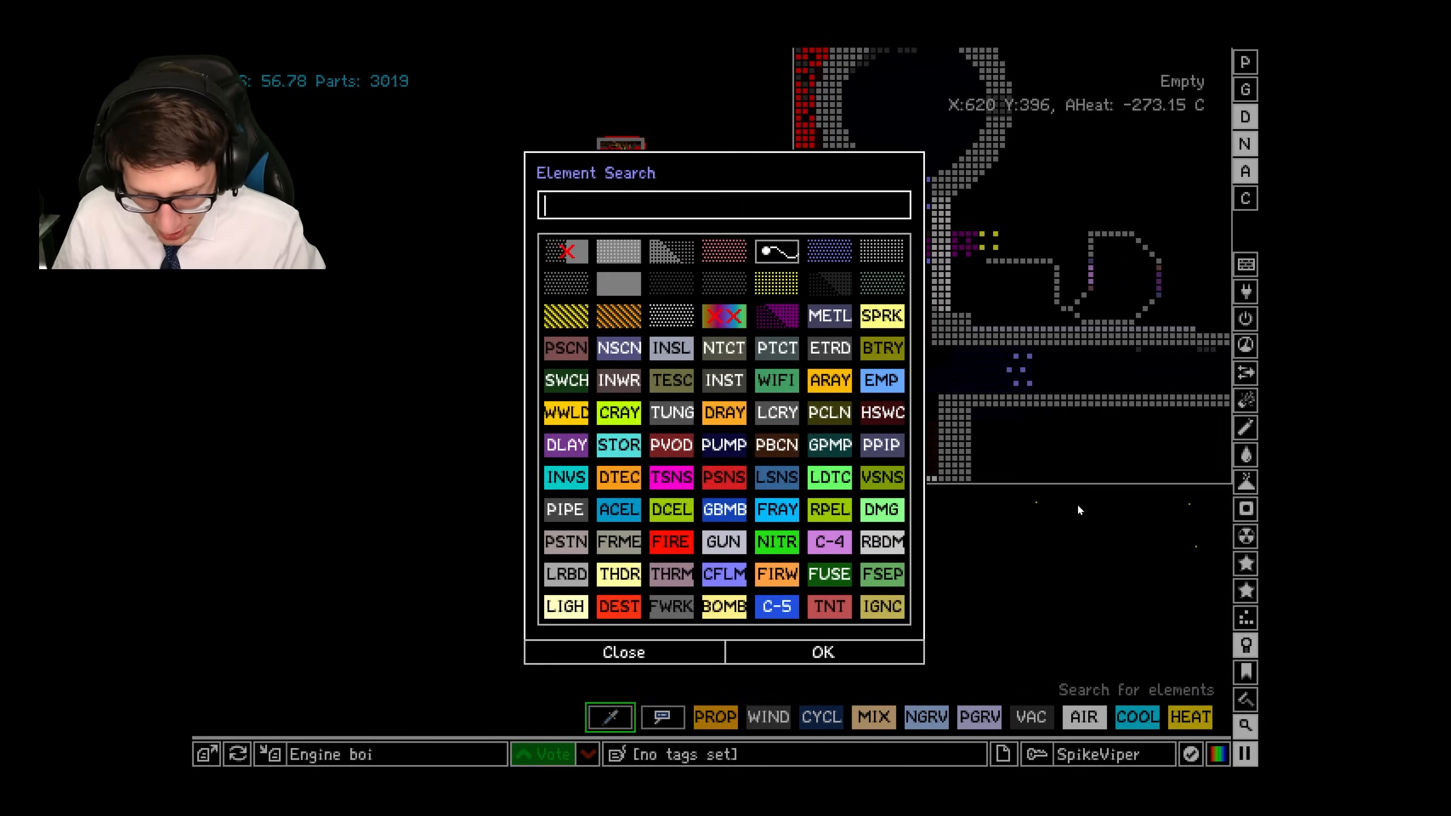
pyautogui.click(623, 653)
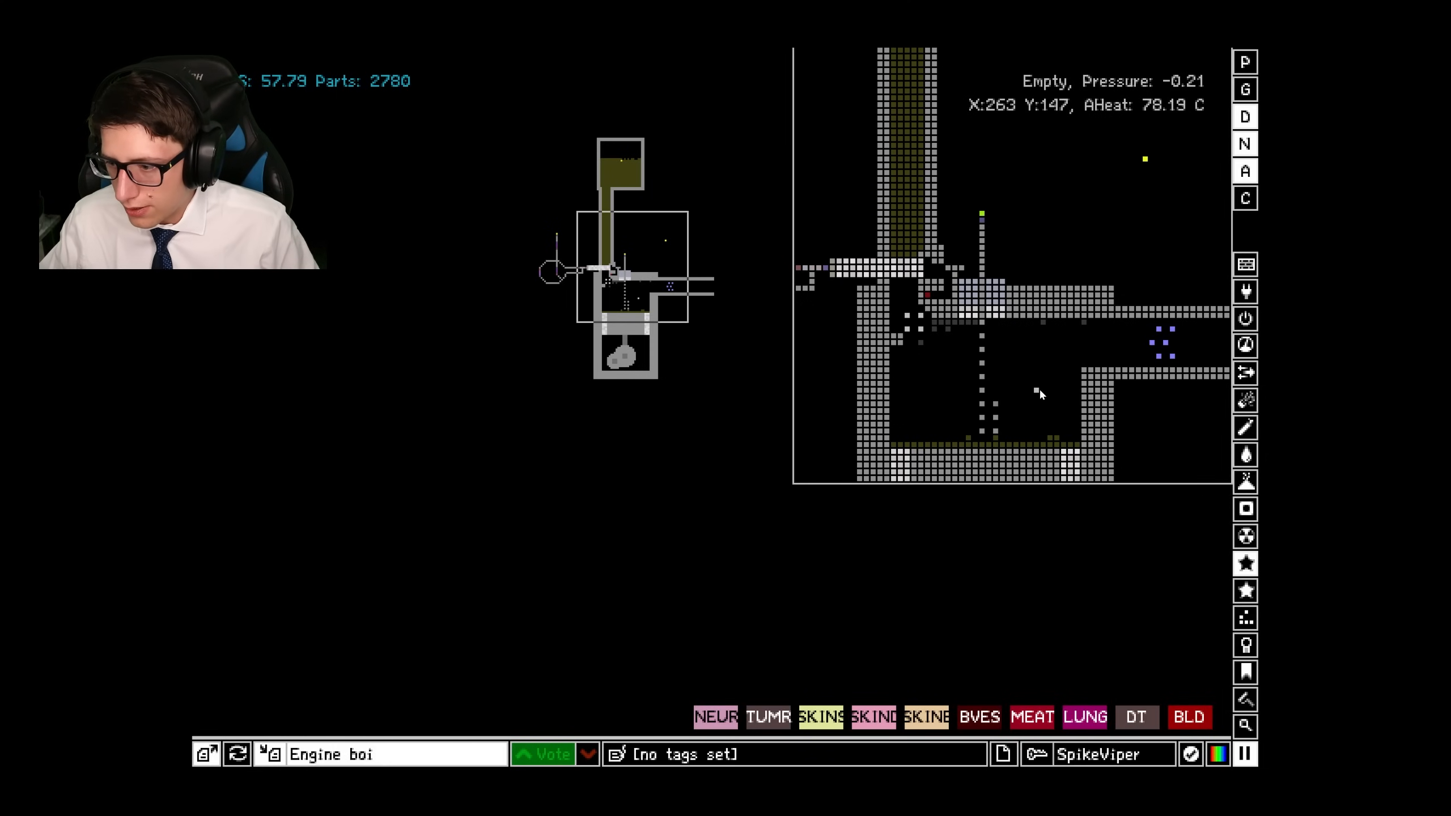
pyautogui.moveTo(969, 426)
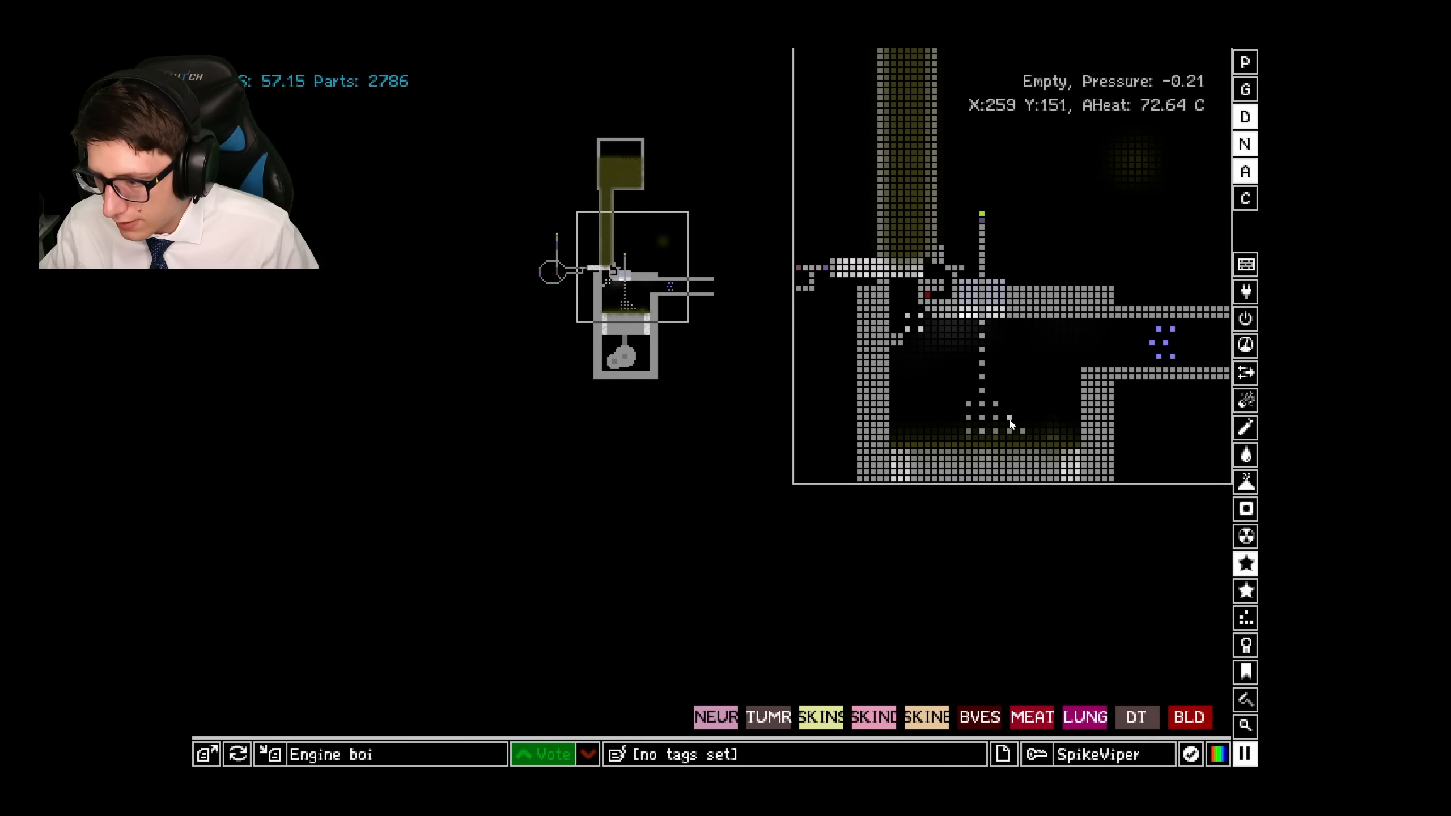
pyautogui.moveTo(953, 421)
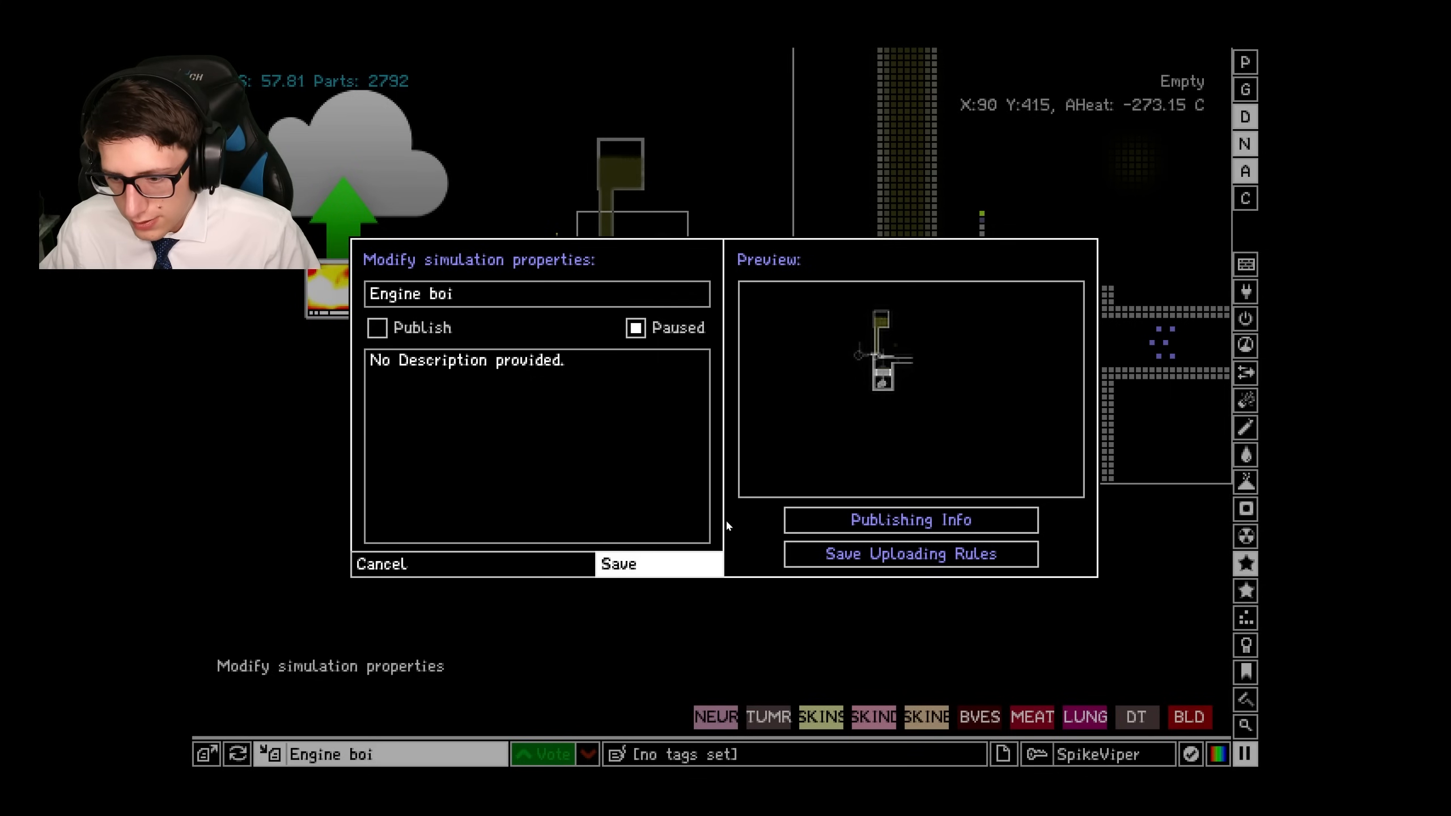
# Confirm the save with the name 'Engine boi' kept unchanged.
pyautogui.click(382, 563)
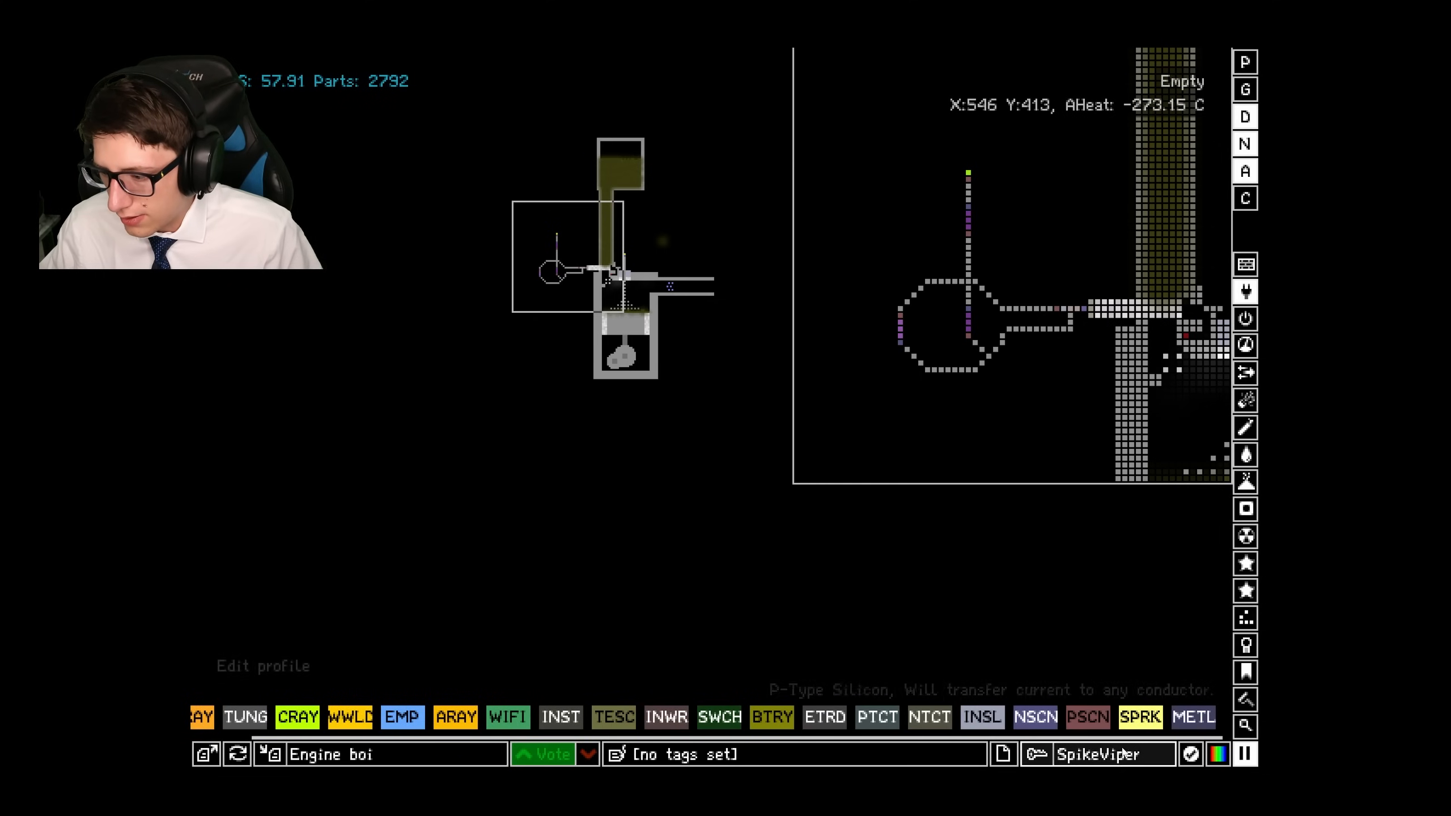
# Save 'Engine boi' again from the bottom-bar save properties dialog.
pyautogui.click(1146, 717)
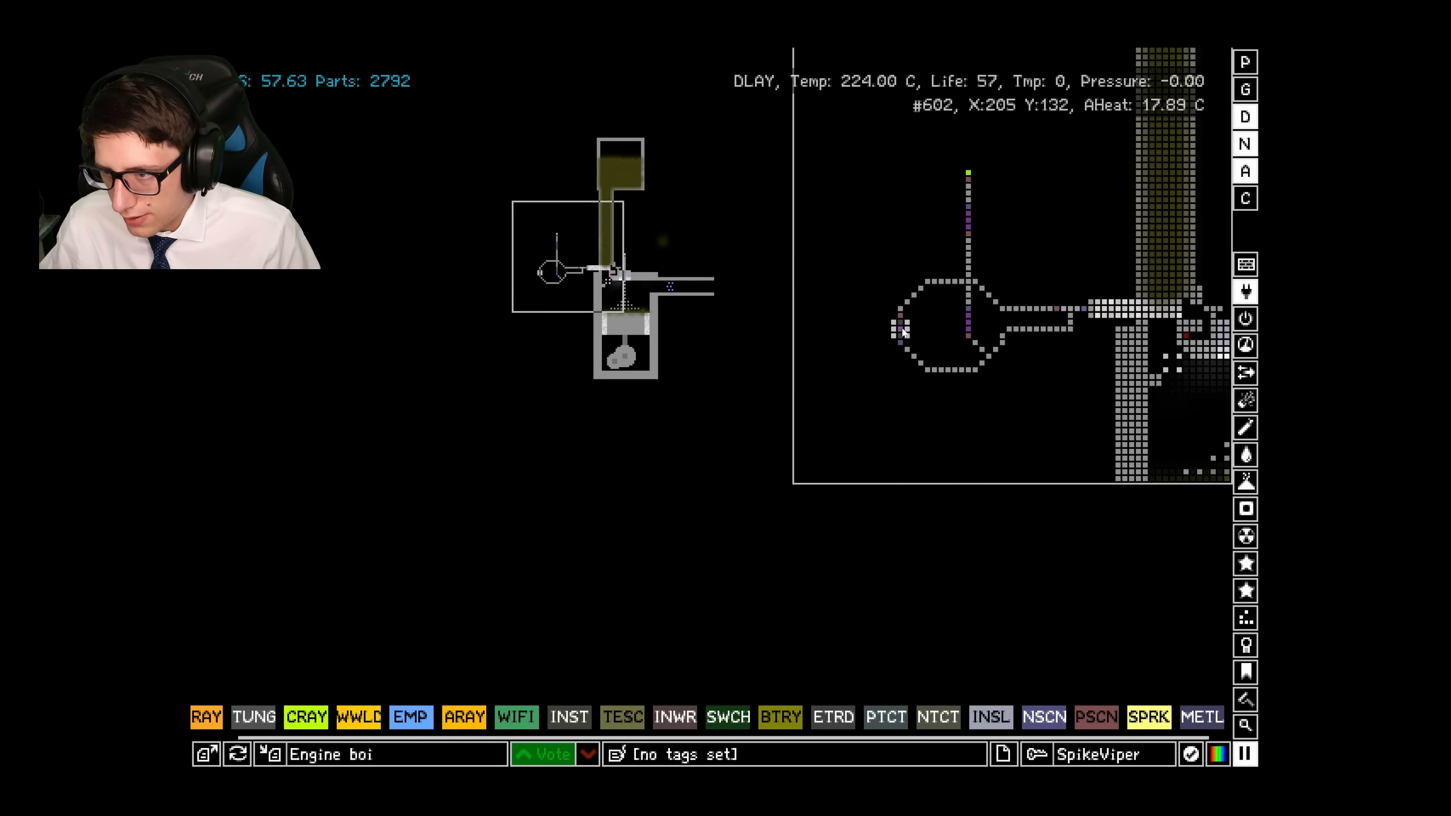
pyautogui.click(268, 754)
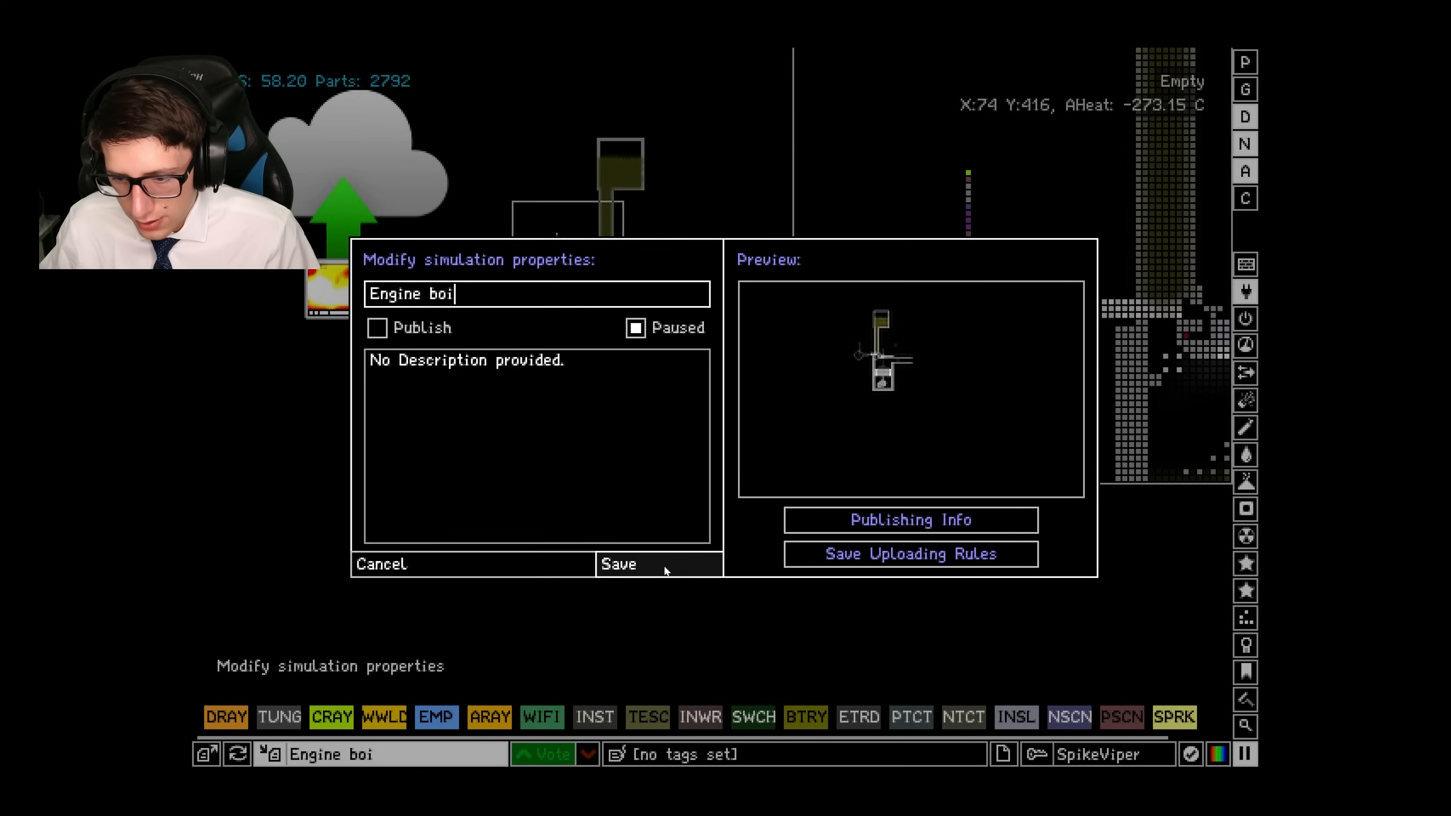
pyautogui.click(617, 564)
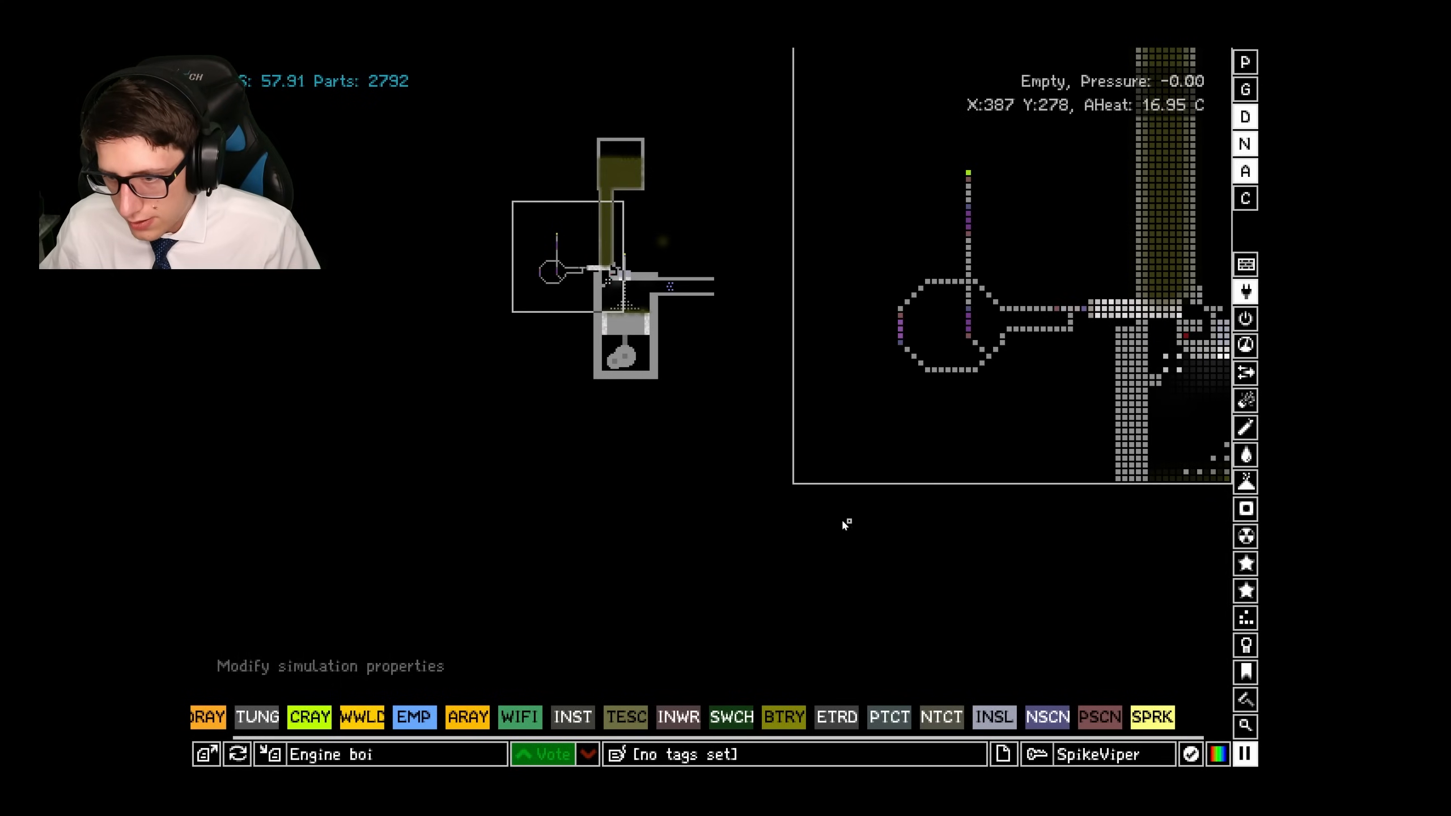